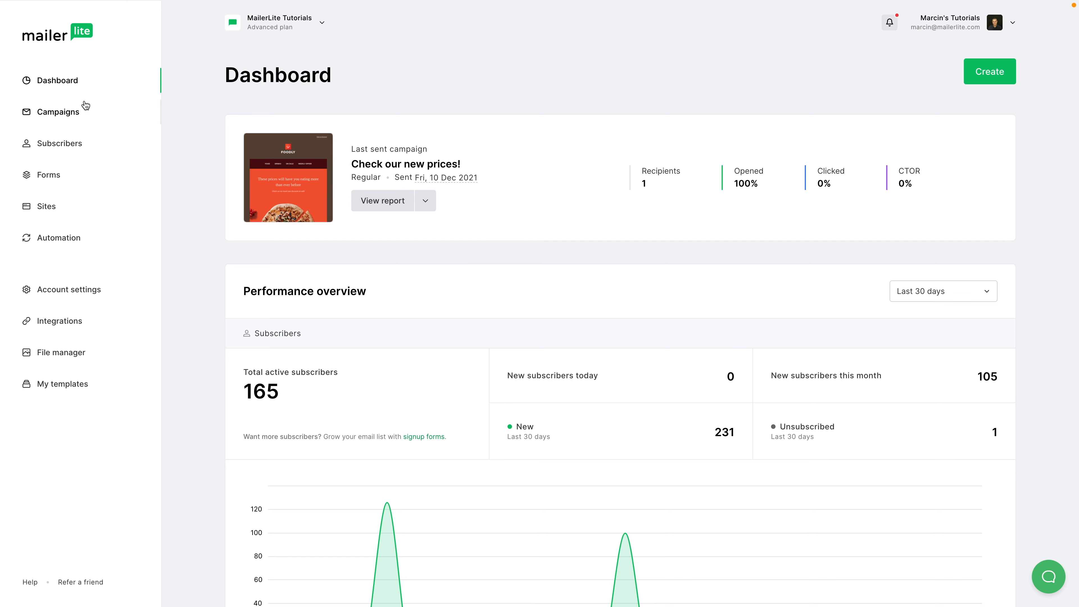
# Go to the Campaigns page listing the draft email campaigns.
pyautogui.click(58, 111)
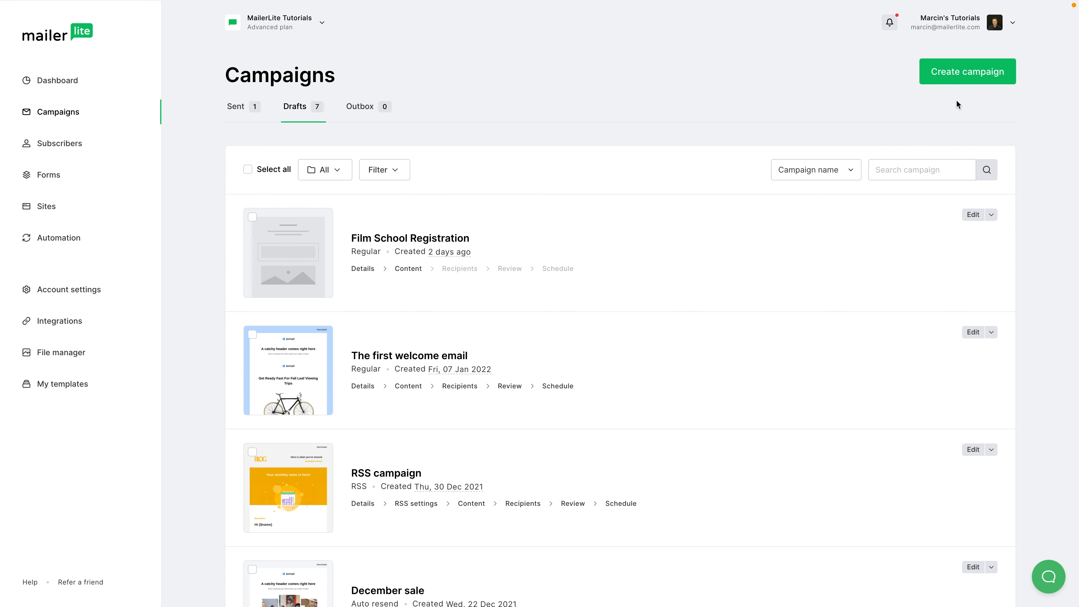
pyautogui.moveTo(967, 72)
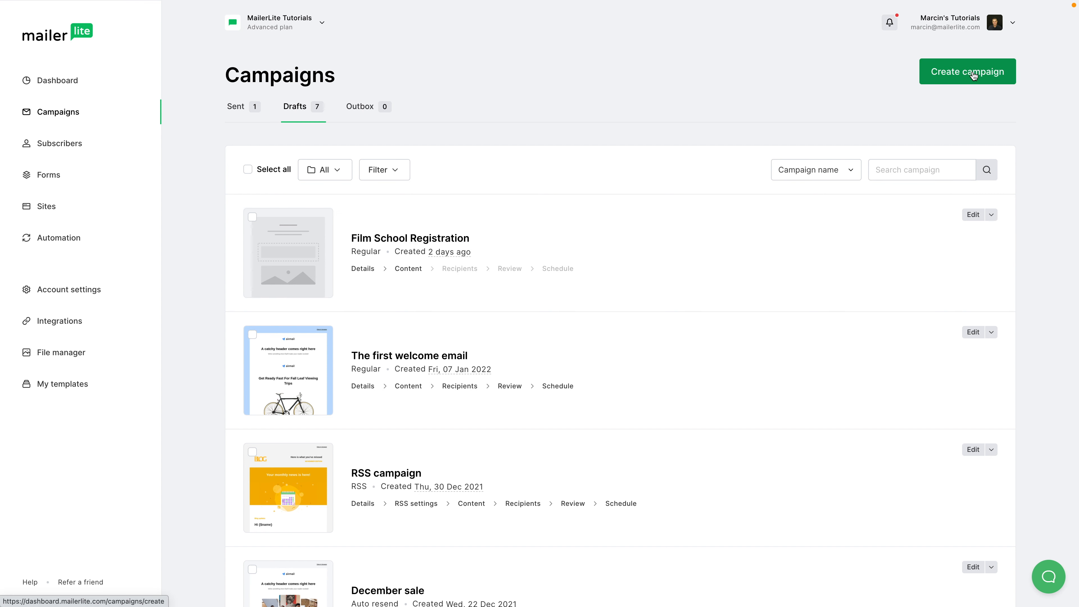
pyautogui.moveTo(380, 70)
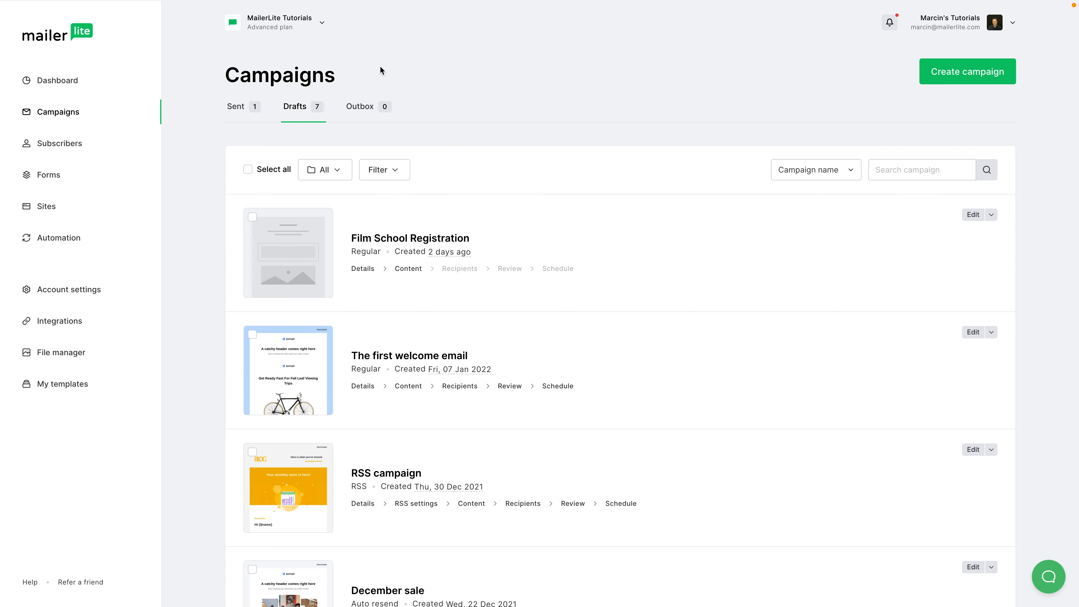
pyautogui.moveTo(288, 242)
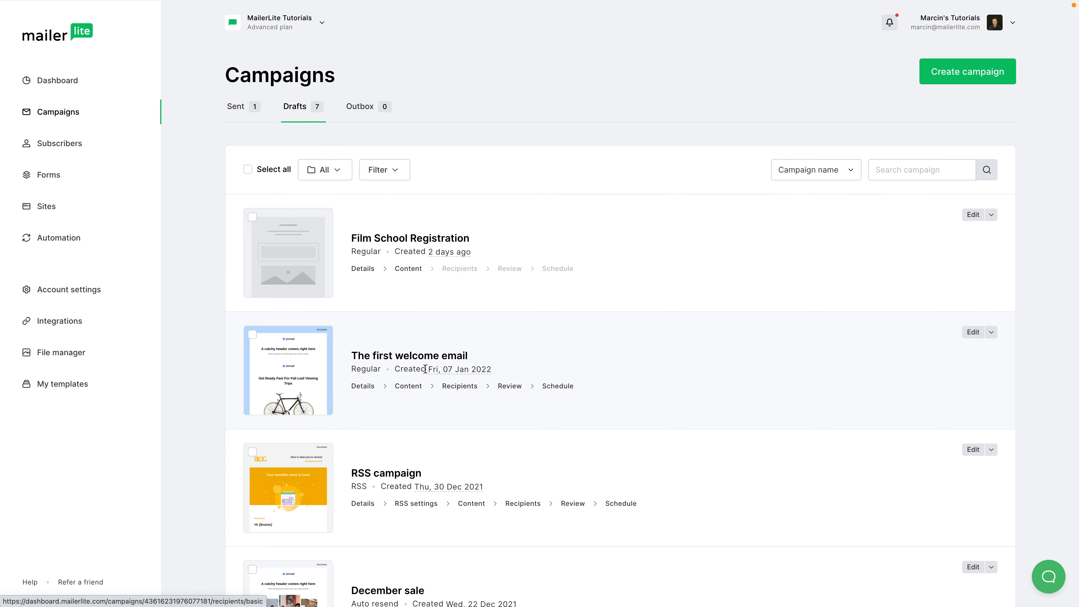
pyautogui.moveTo(460, 387)
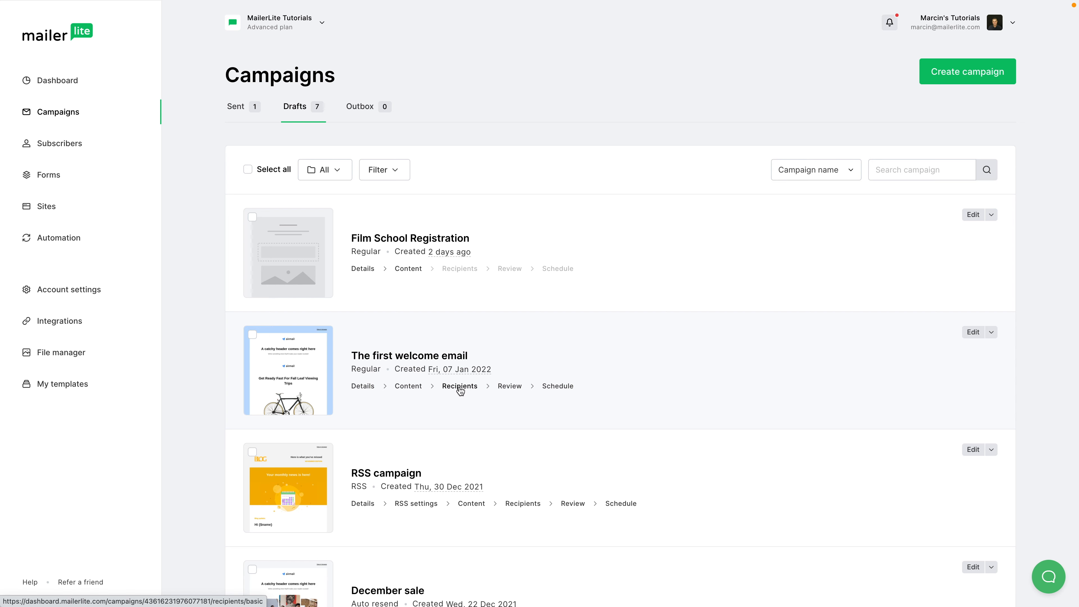
# Keep all 165 active subscribers selected as recipients of The first welcome email.
pyautogui.click(459, 385)
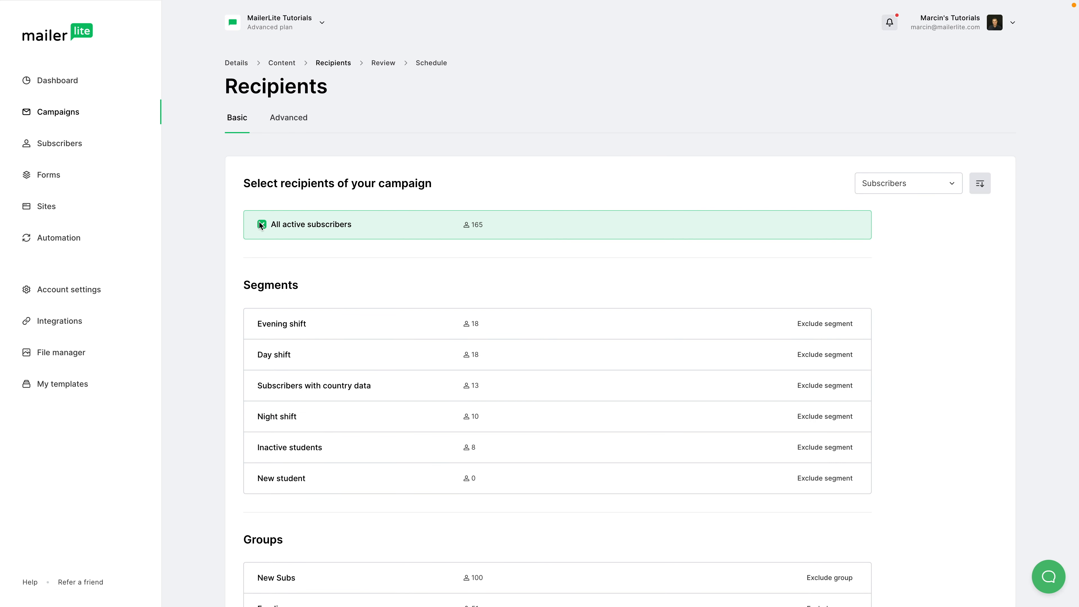
pyautogui.click(262, 225)
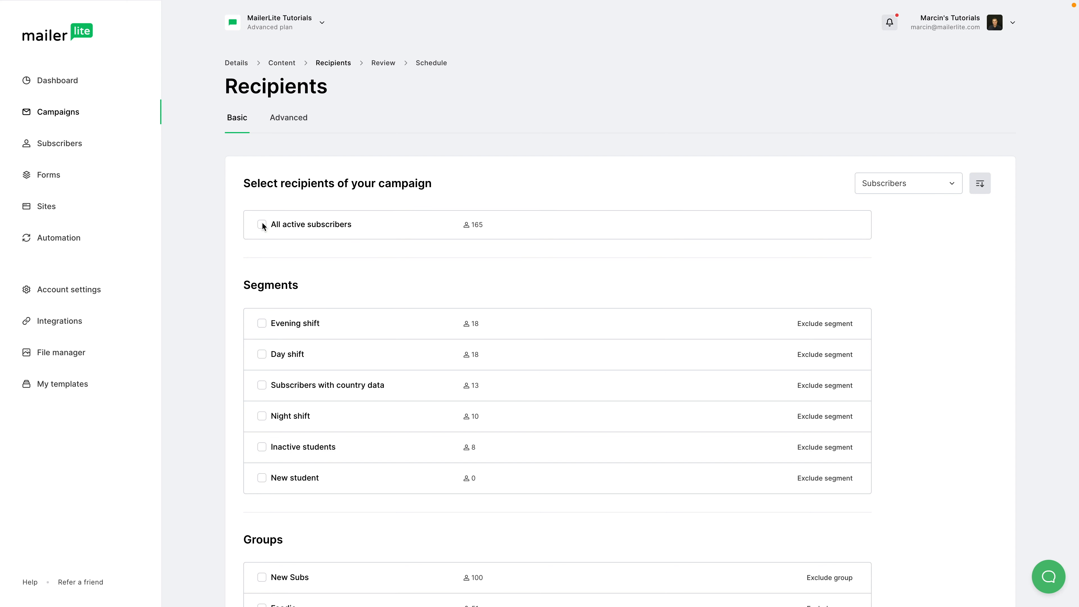
pyautogui.click(262, 224)
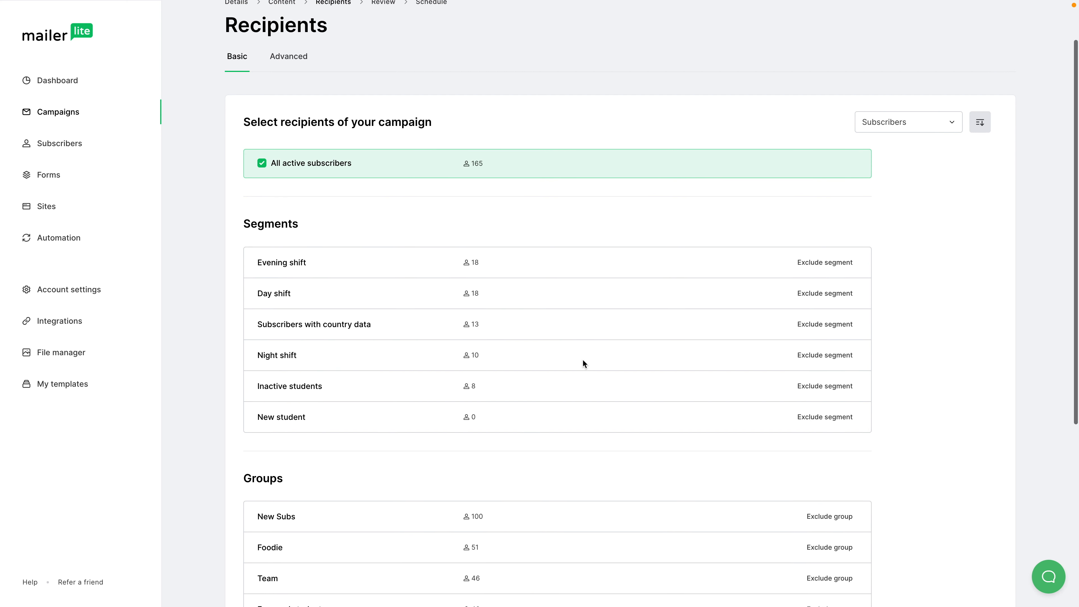
pyautogui.scroll(-3)
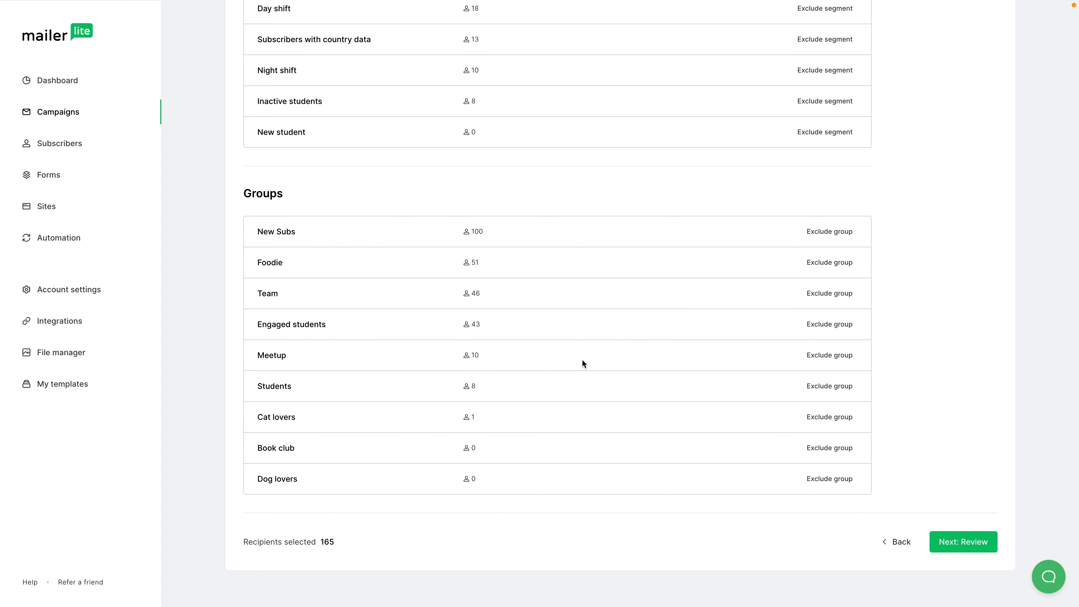
pyautogui.moveTo(695, 415)
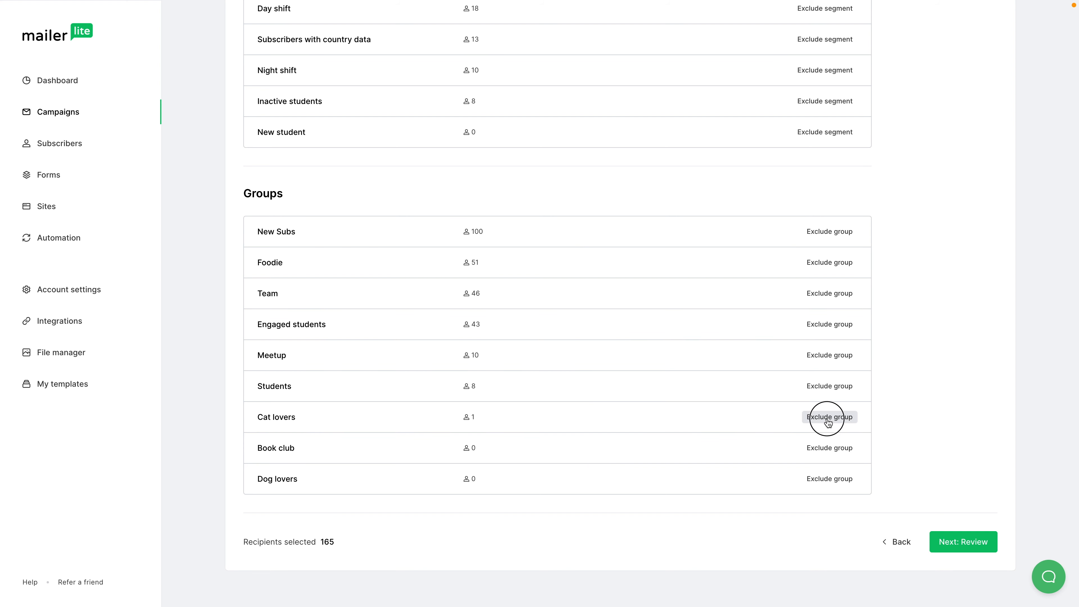
pyautogui.scroll(3)
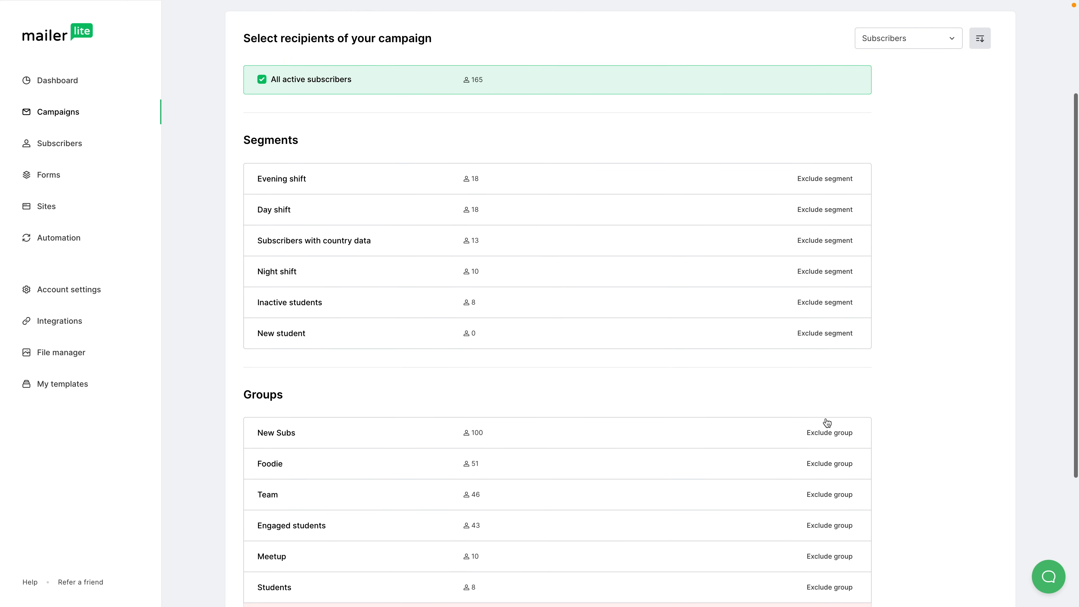
pyautogui.scroll(3)
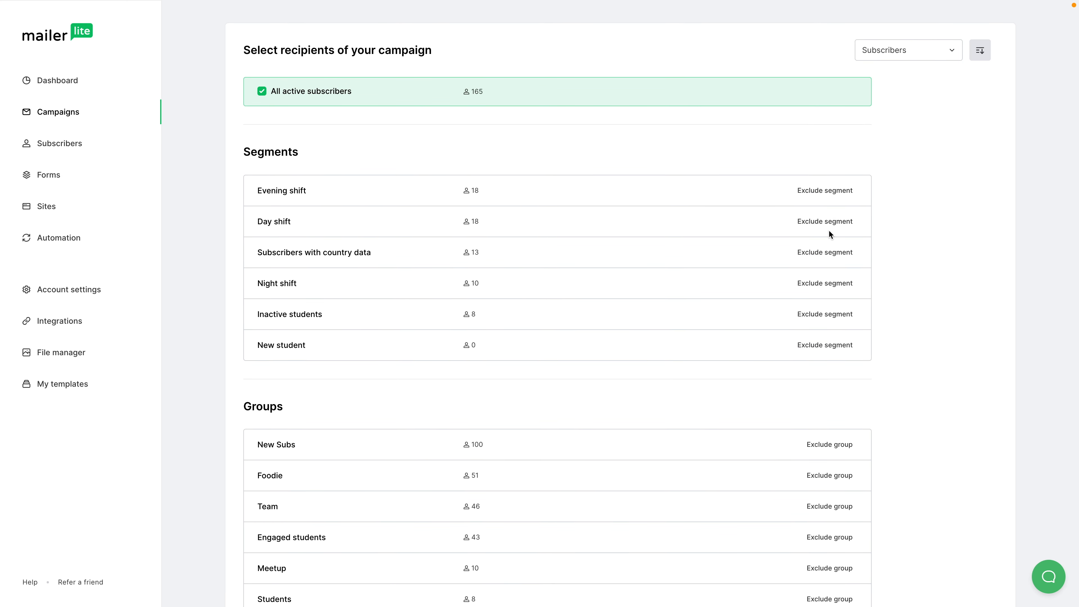
pyautogui.scroll(-3)
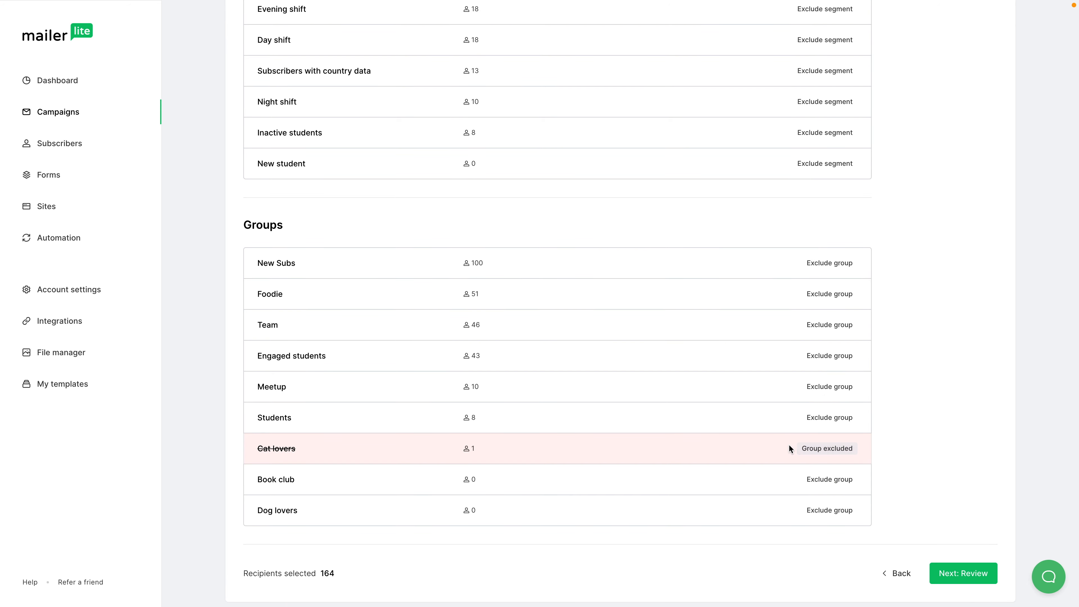
pyautogui.moveTo(306, 459)
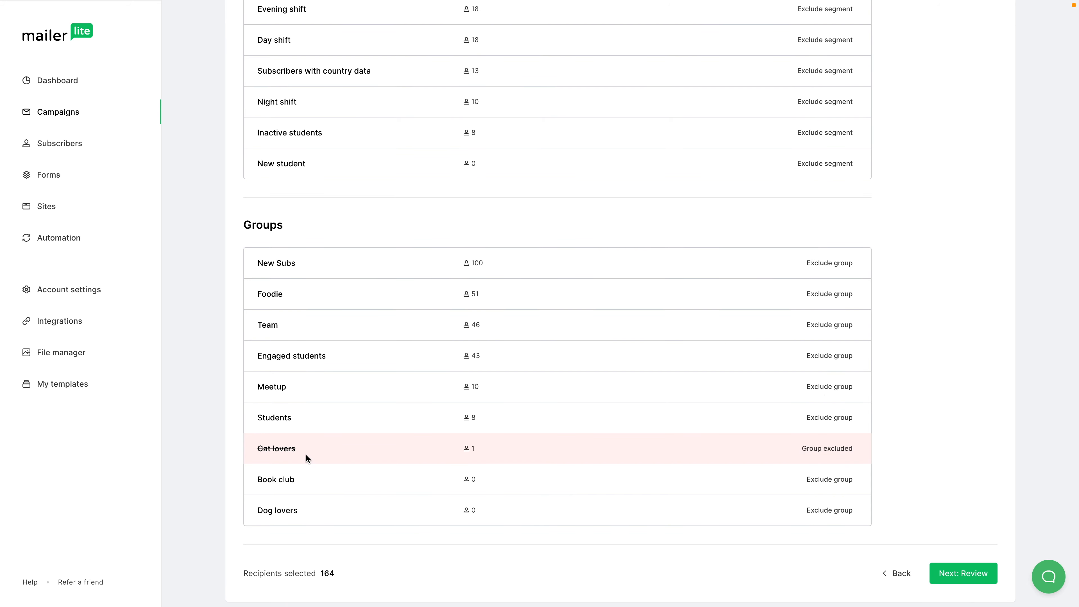
pyautogui.moveTo(331, 458)
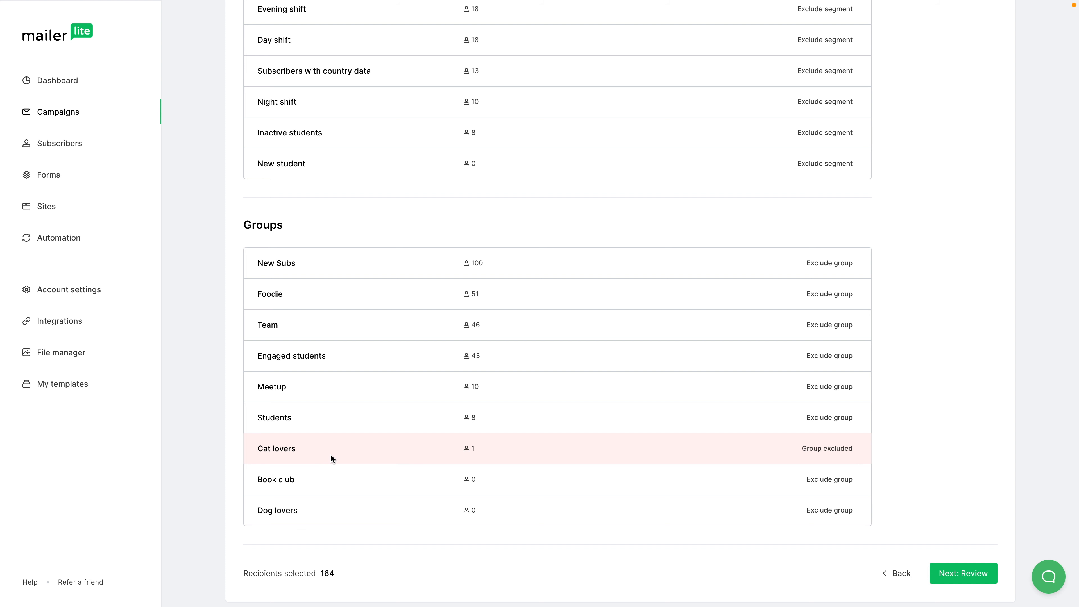
pyautogui.moveTo(493, 331)
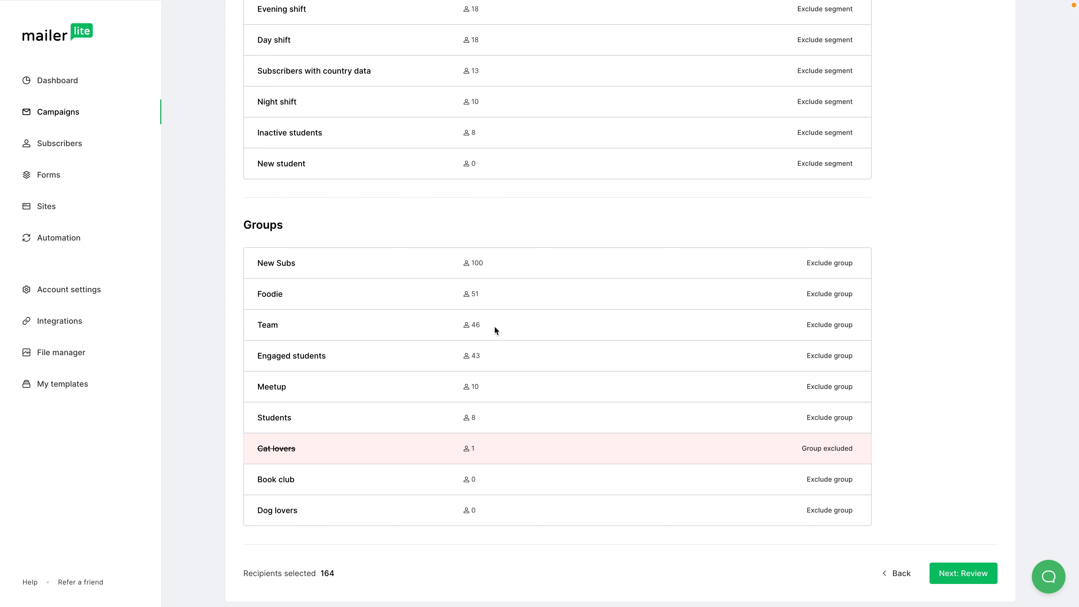
pyautogui.moveTo(447, 34)
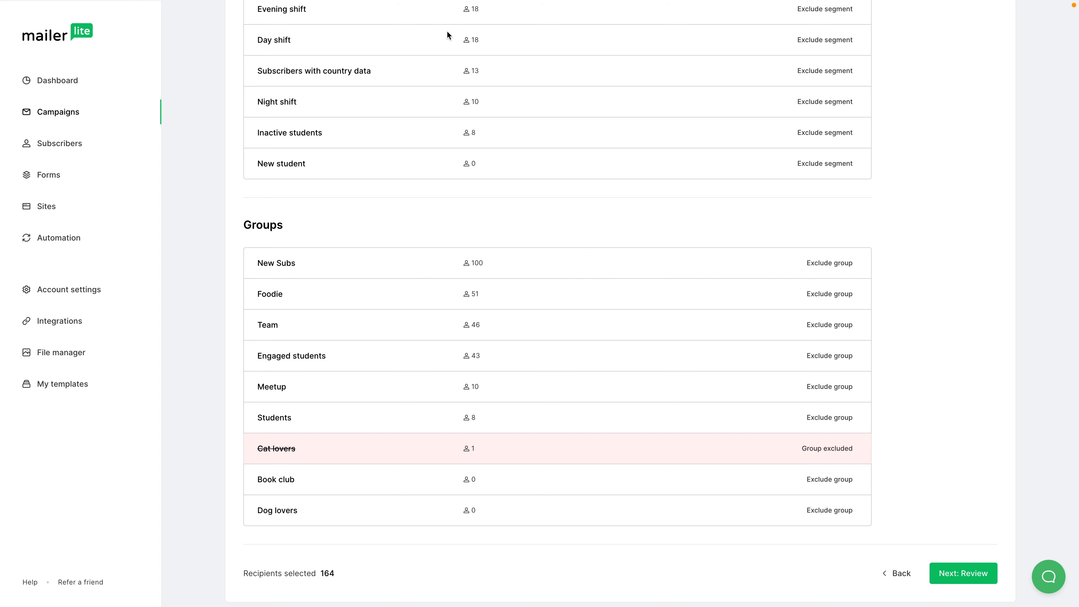
pyautogui.moveTo(530, 123)
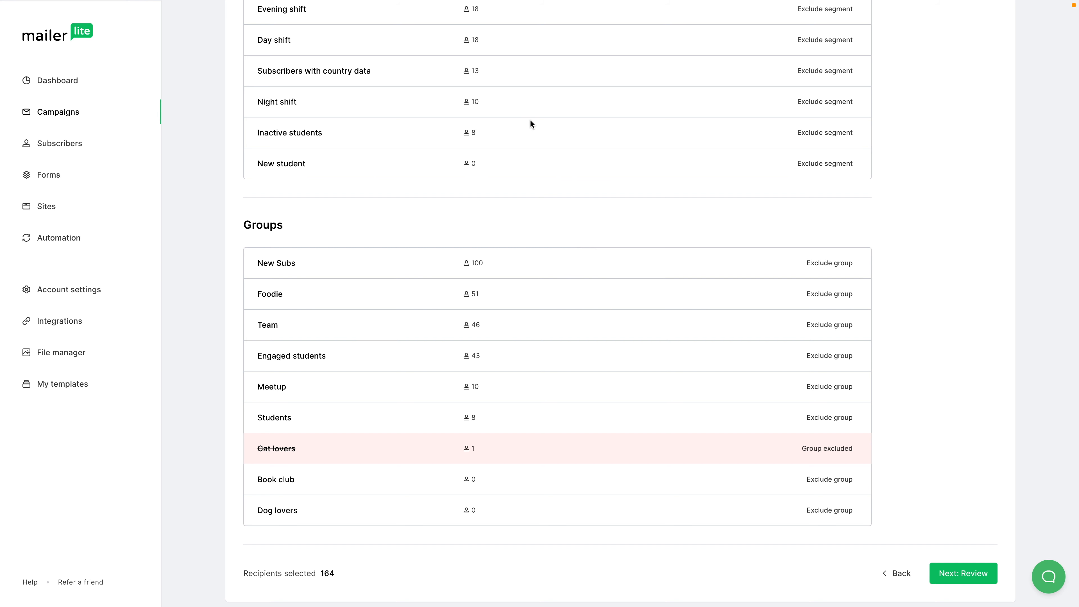
pyautogui.moveTo(827, 457)
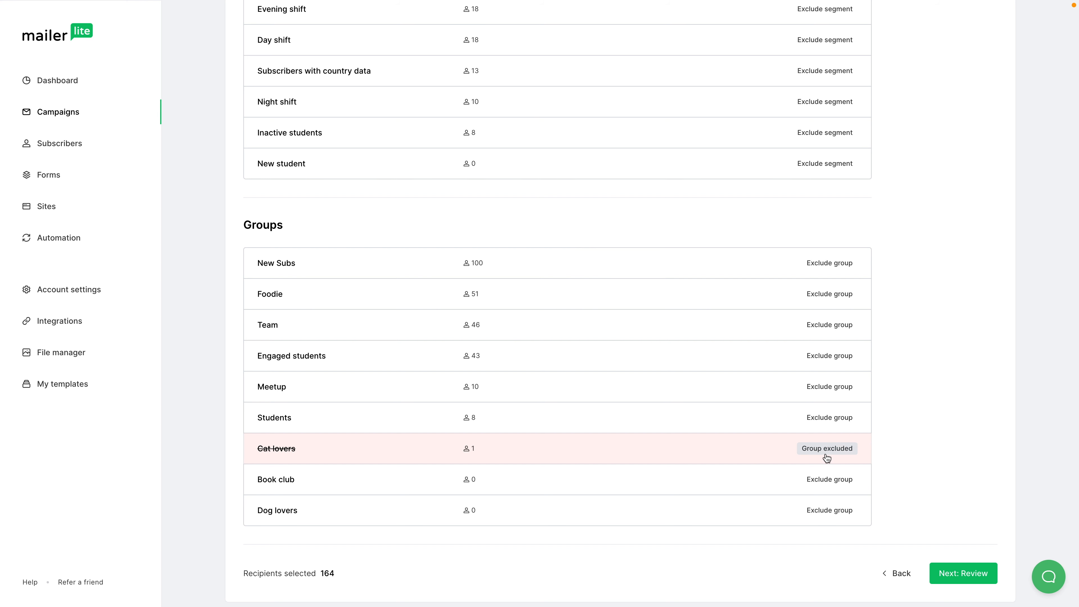
pyautogui.moveTo(307, 447)
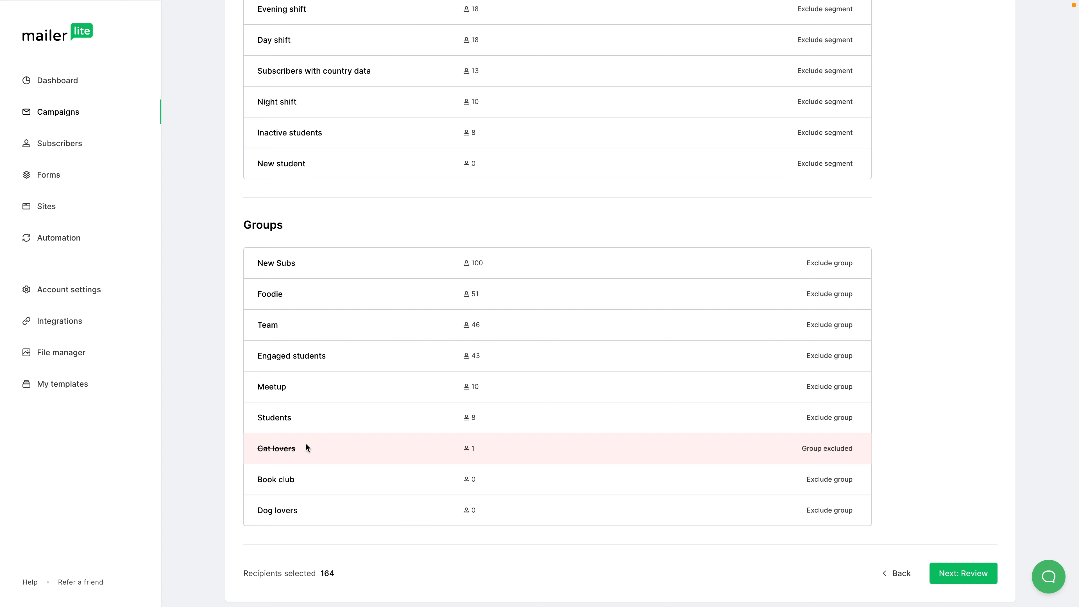
pyautogui.moveTo(408, 432)
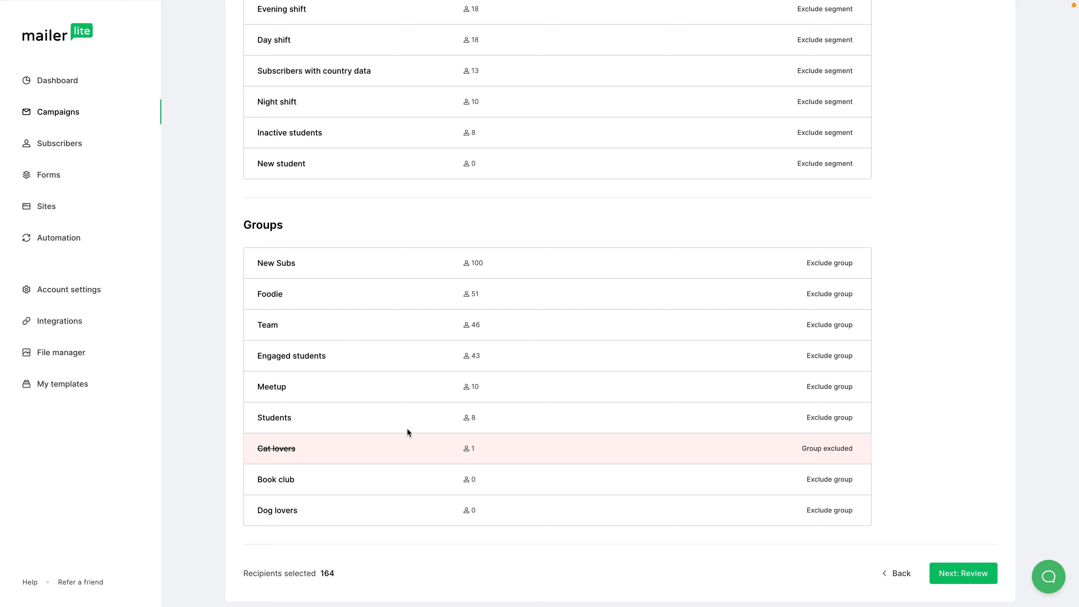
pyautogui.scroll(3)
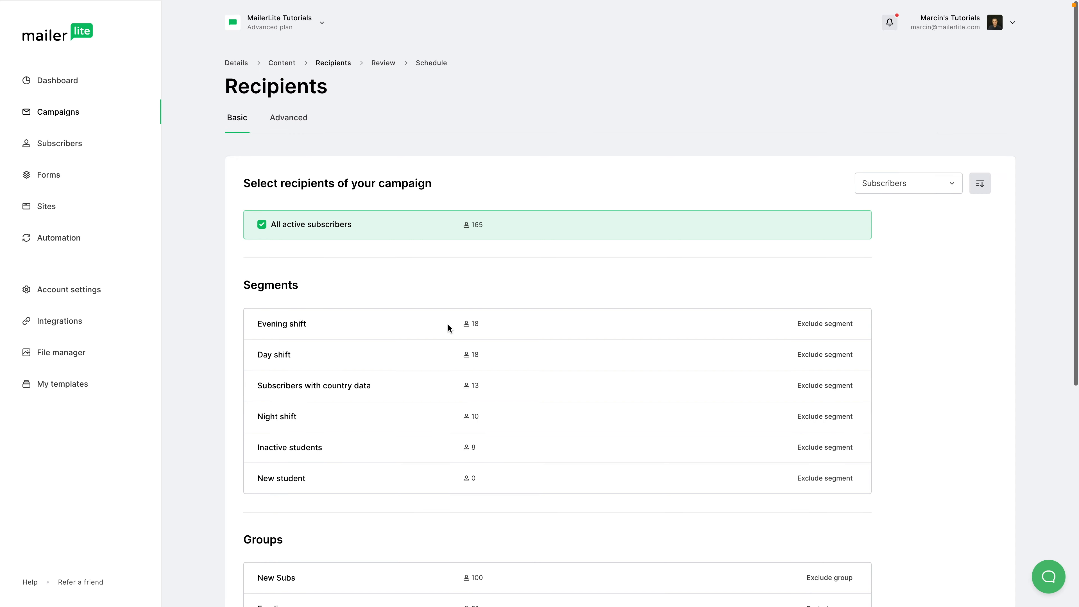
pyautogui.moveTo(403, 220)
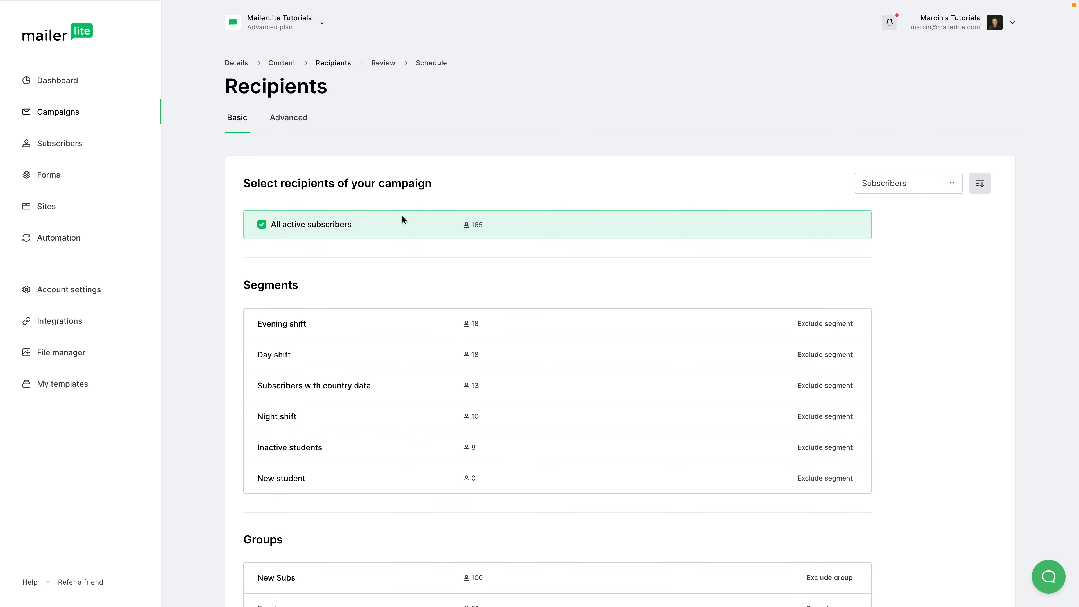
pyautogui.moveTo(288, 118)
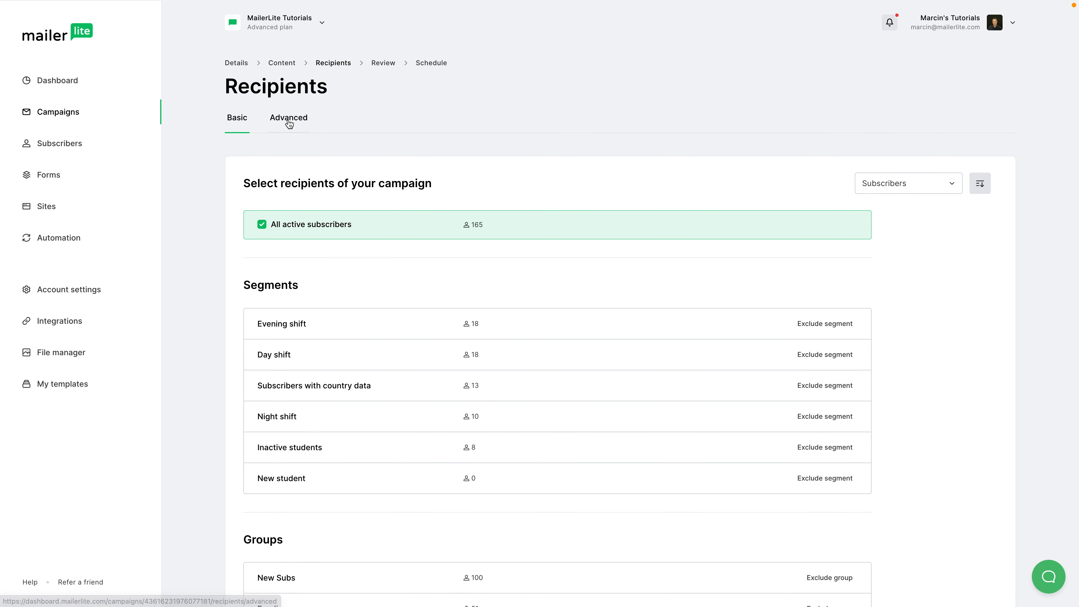
# Add an advanced filter: Groups does not belong to Cat lovers, leaving 164 recipients.
pyautogui.click(288, 118)
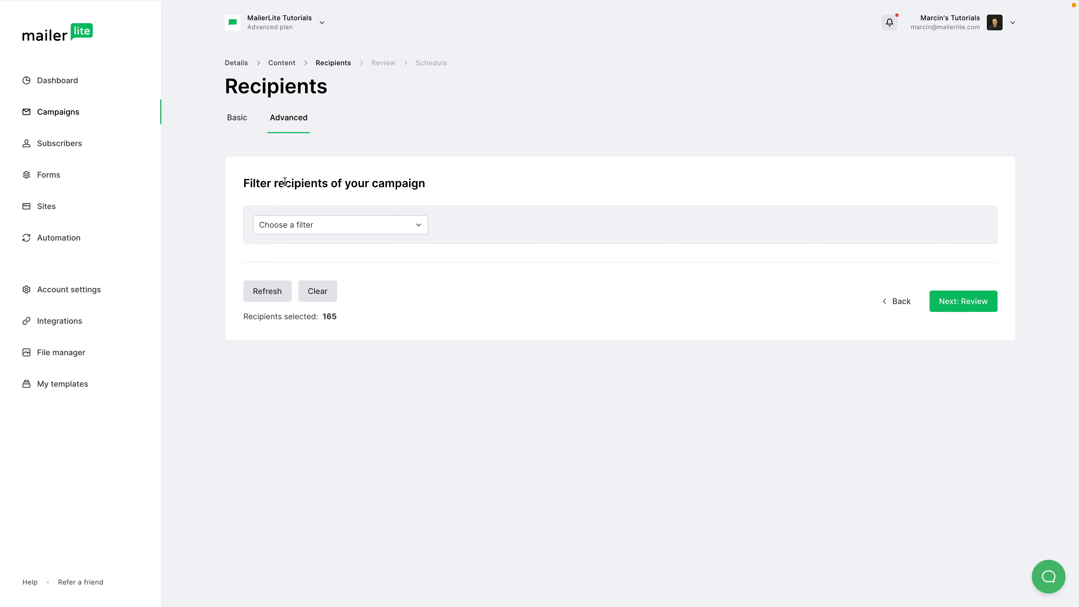
pyautogui.click(339, 224)
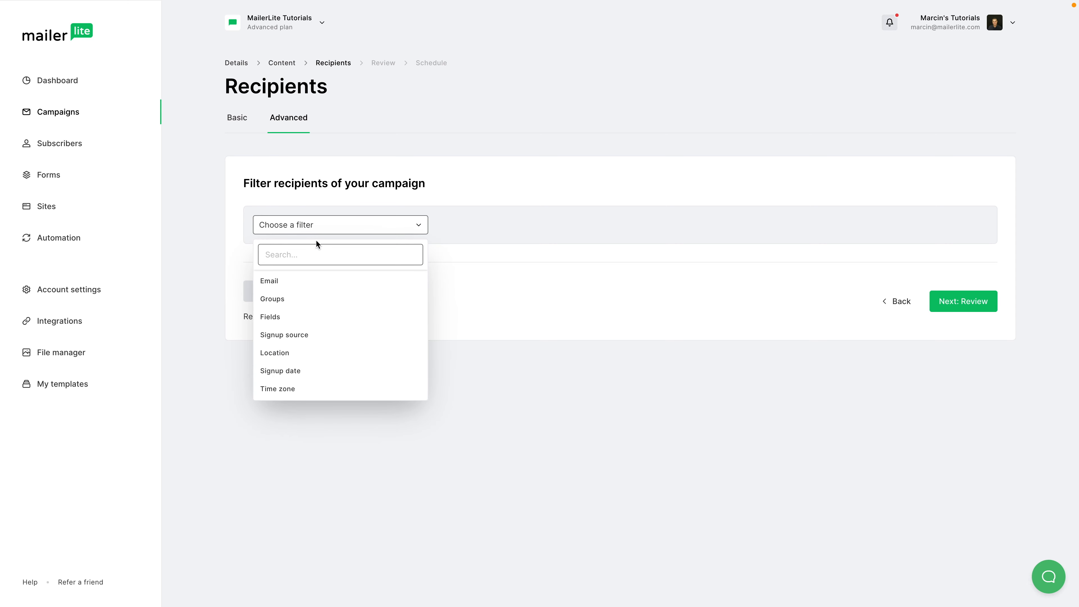
pyautogui.click(272, 298)
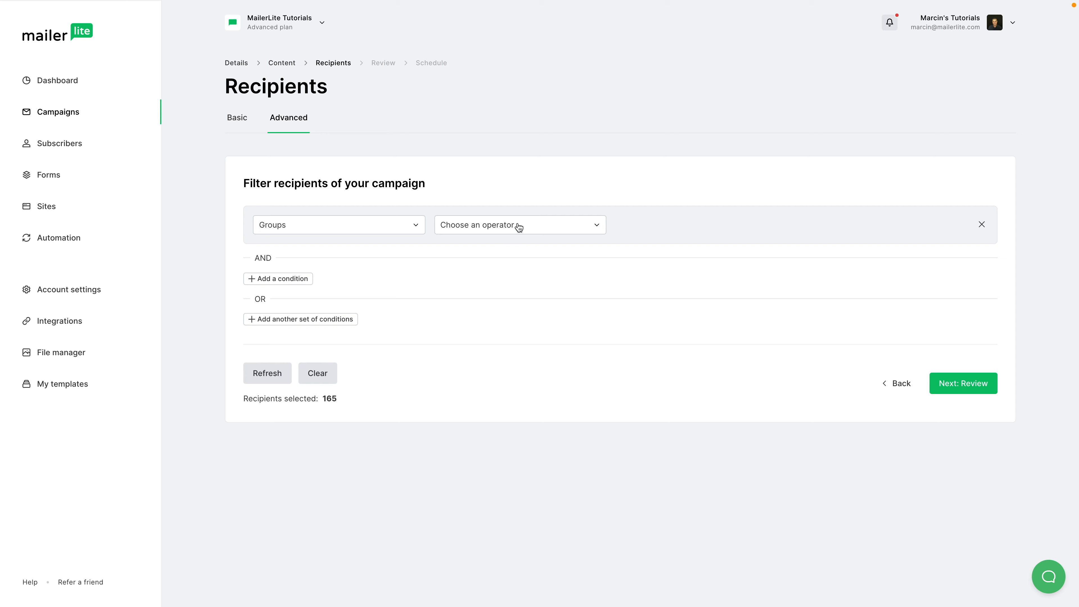
pyautogui.click(518, 224)
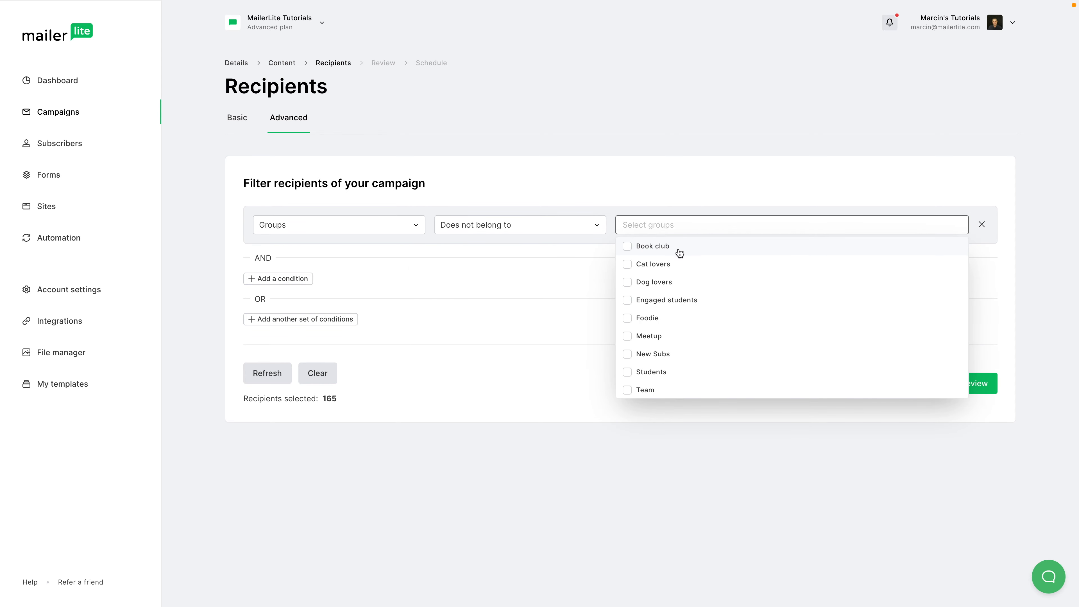
pyautogui.click(628, 264)
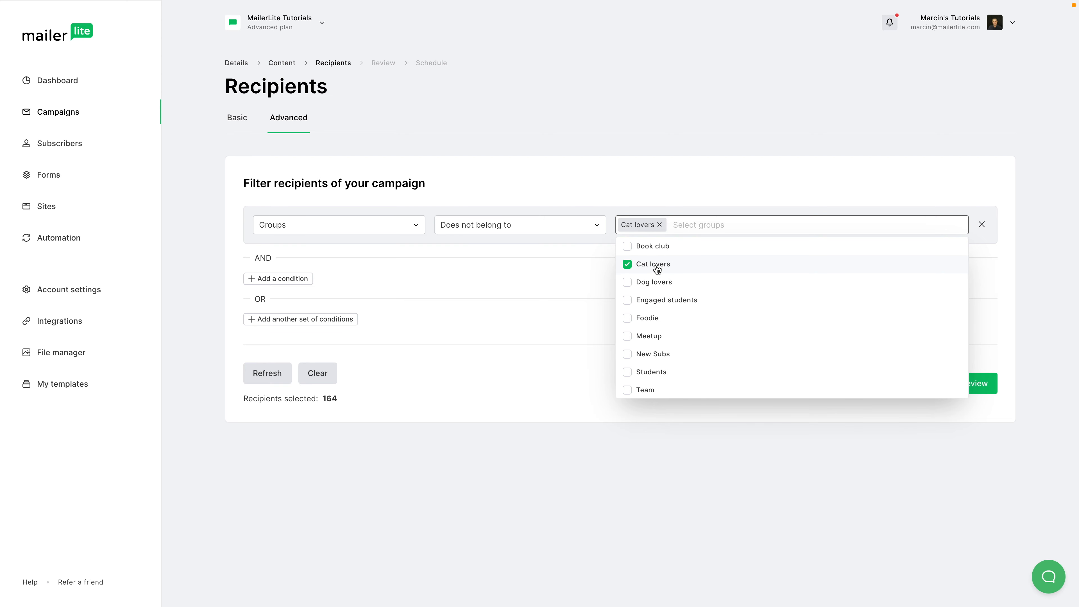
pyautogui.click(317, 276)
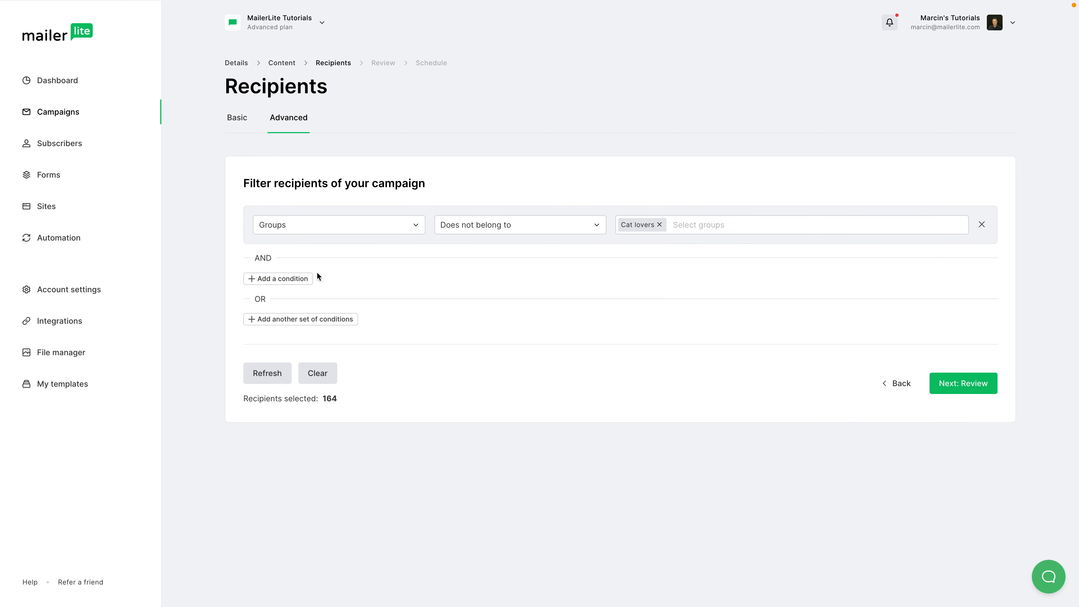
# Add a second filter condition on Signup date with the 'Is before' comparison.
pyautogui.click(277, 279)
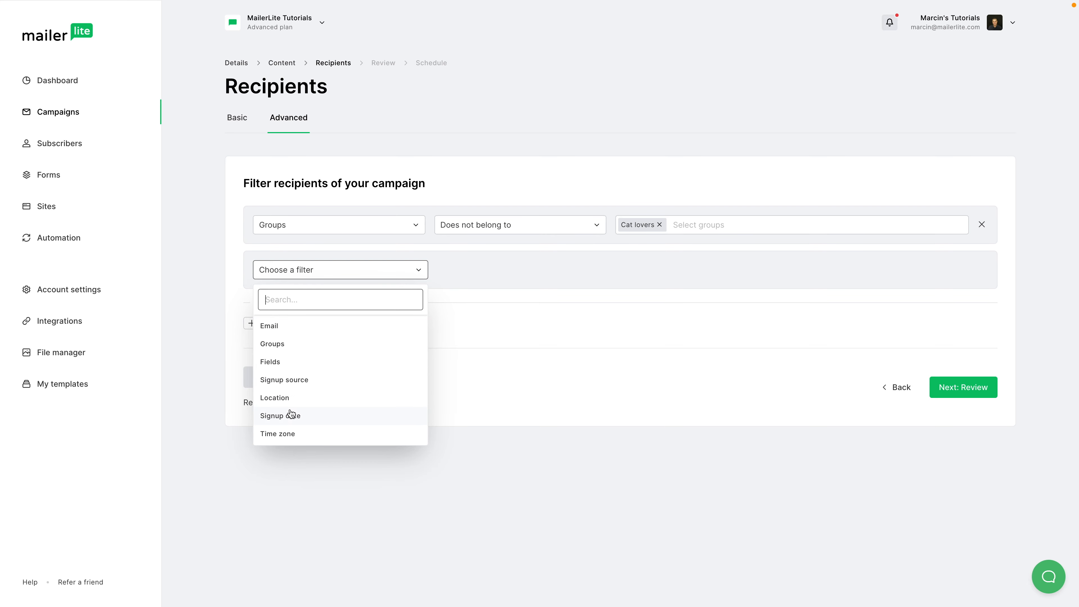
pyautogui.click(279, 414)
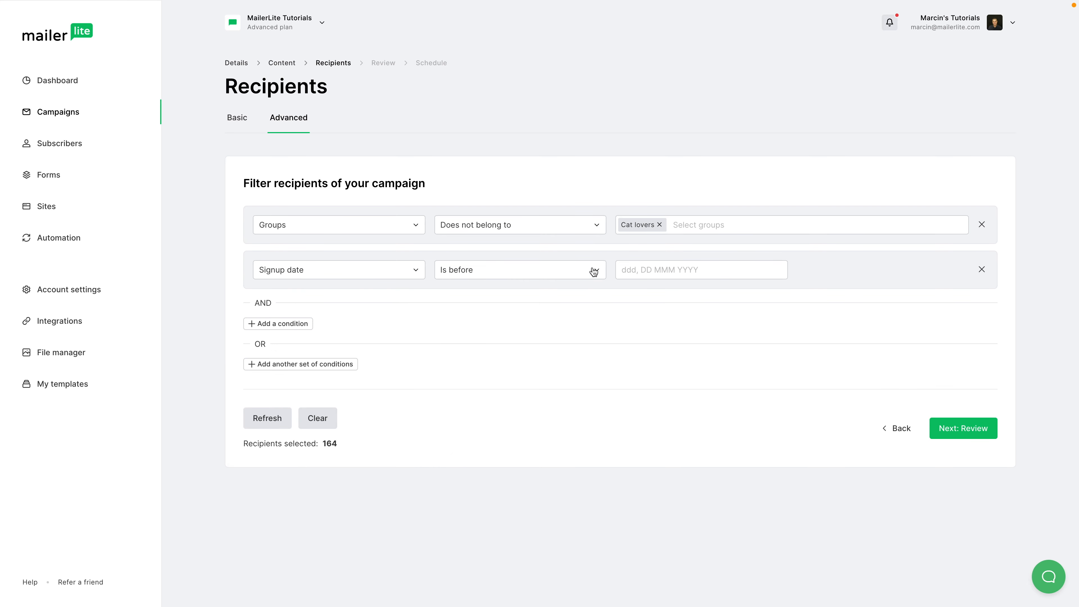
pyautogui.click(519, 269)
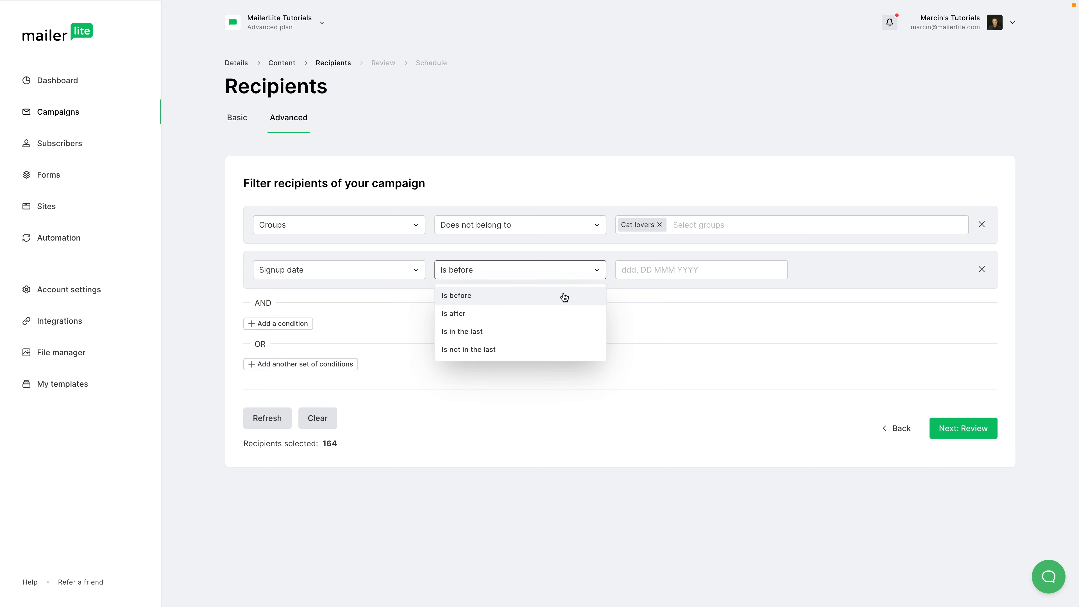
pyautogui.click(456, 295)
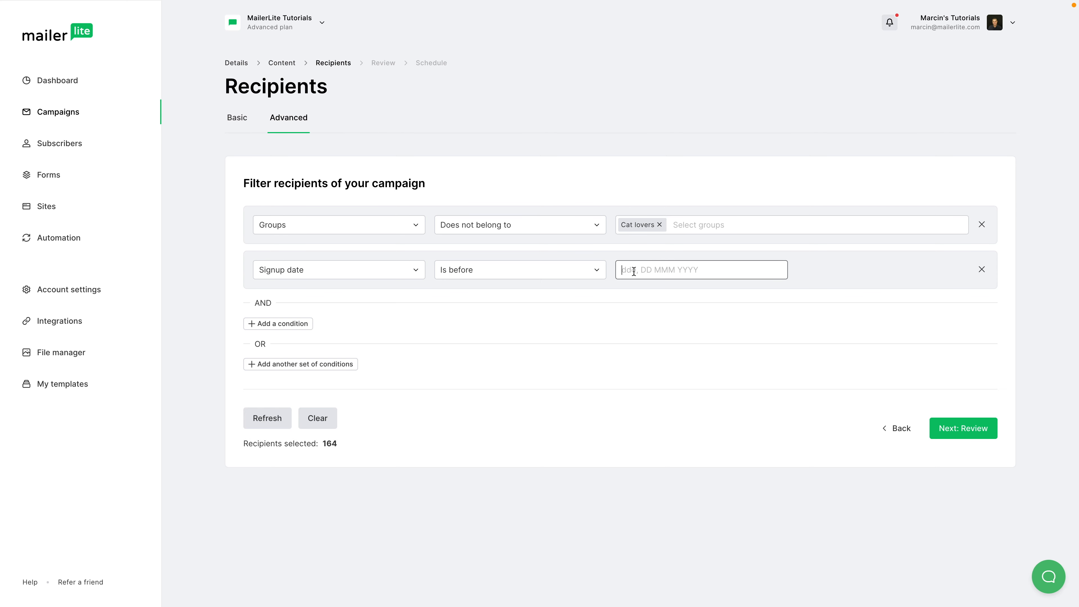
pyautogui.moveTo(588, 368)
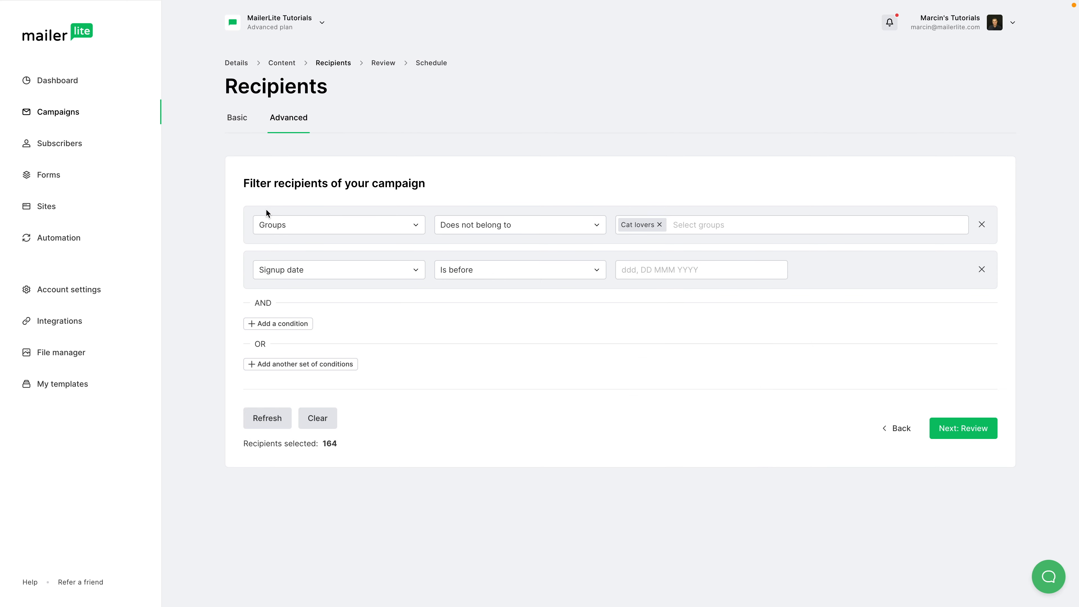
pyautogui.moveTo(55, 242)
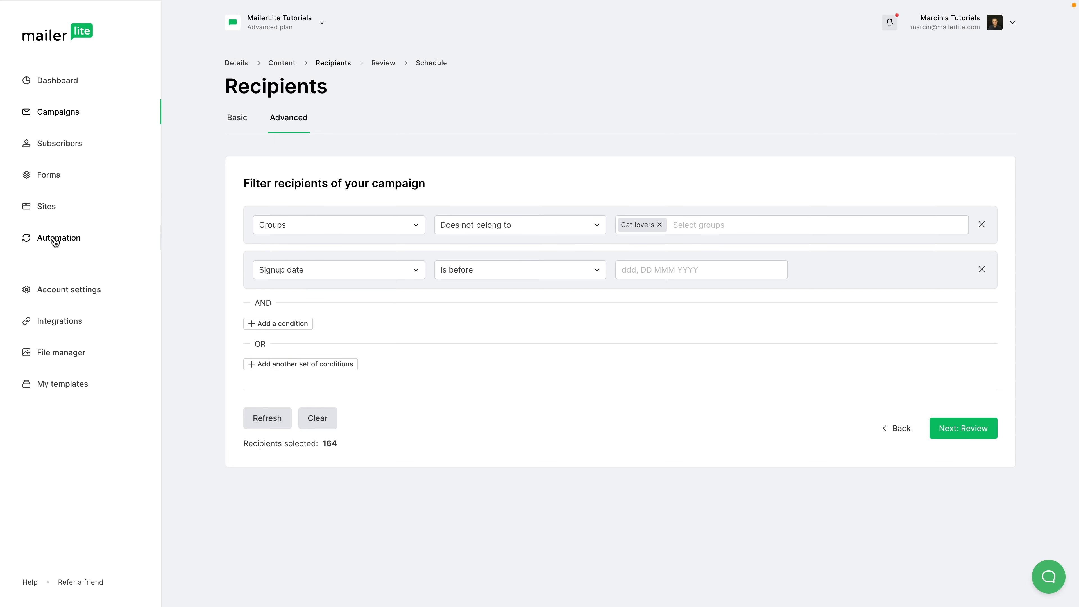
# Go to Automations and start editing the Pet Store workflow.
pyautogui.click(58, 237)
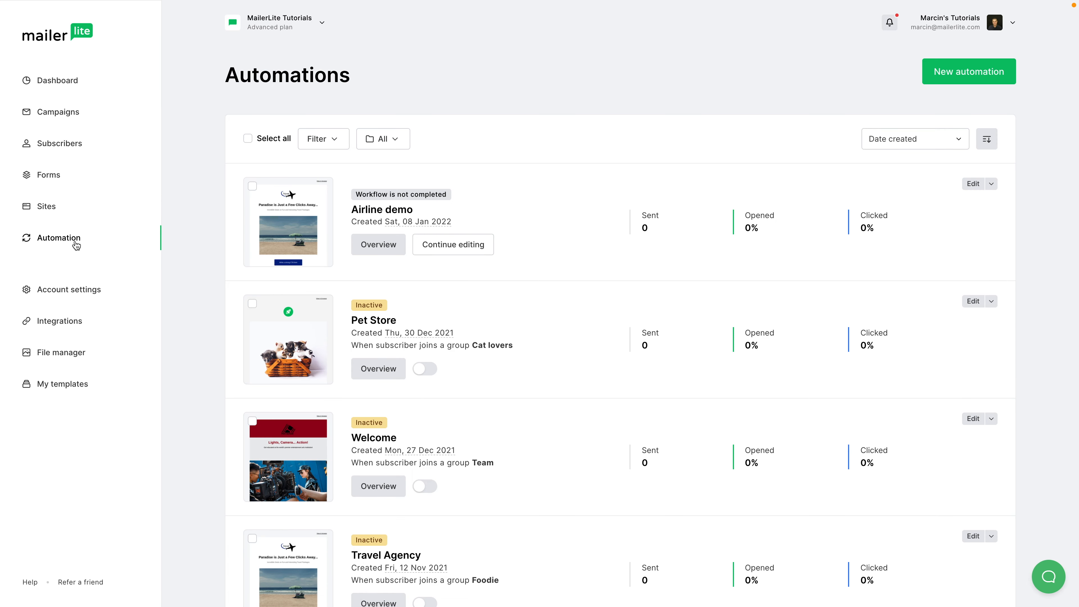
pyautogui.moveTo(986, 307)
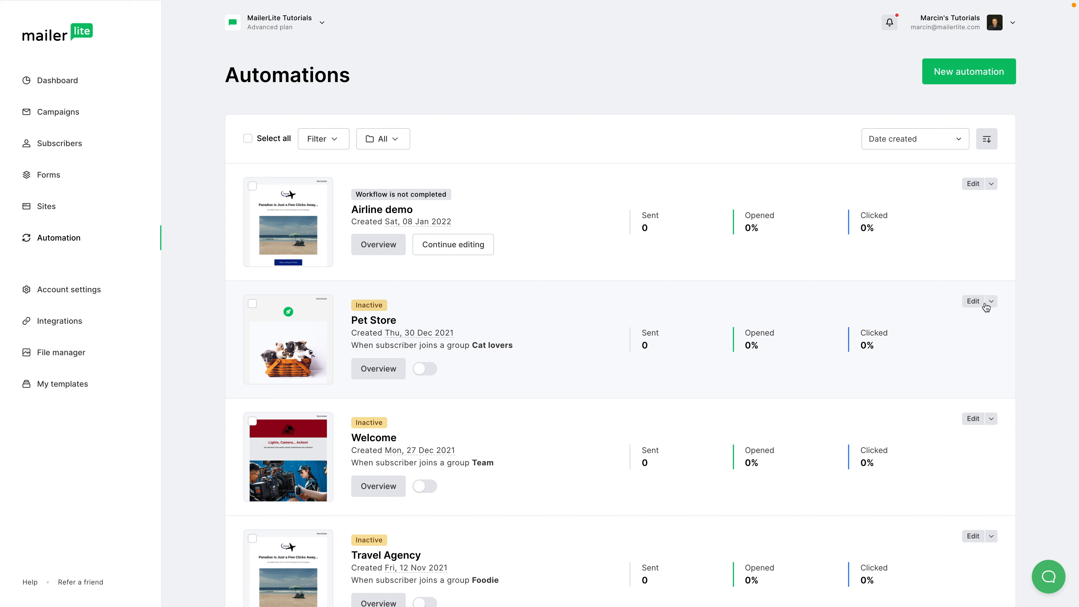
pyautogui.click(378, 368)
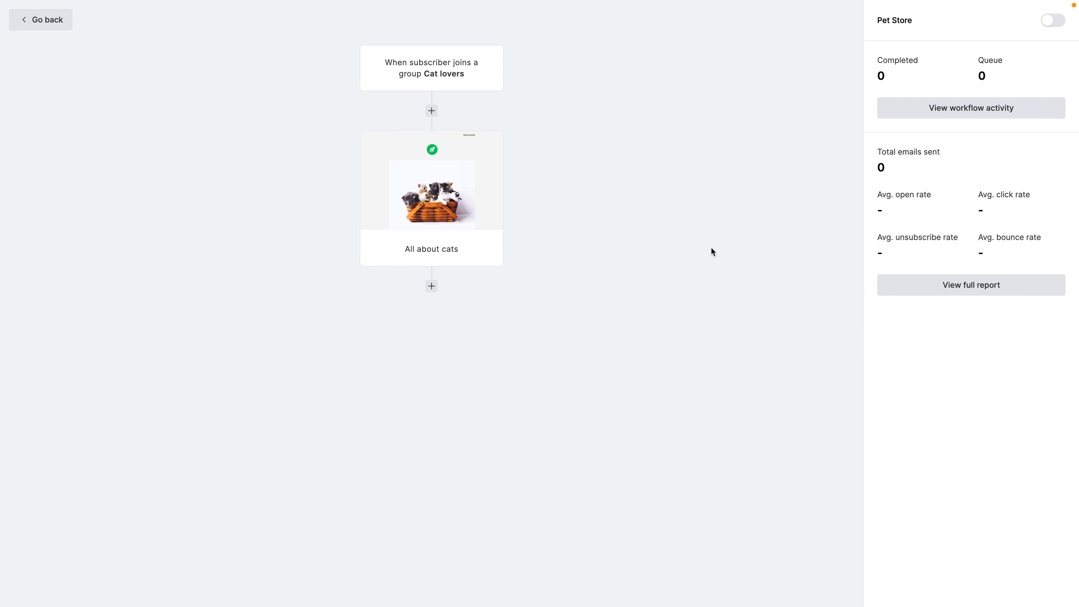
# Exclude the Dog lovers group from the Pet Store workflow's Cat lovers trigger.
pyautogui.click(431, 67)
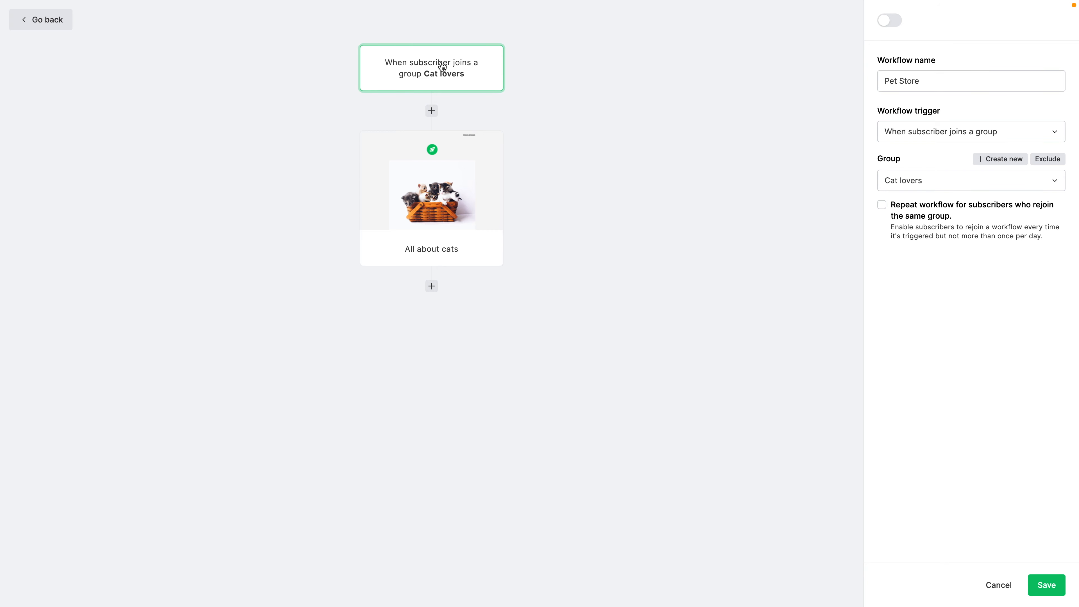
pyautogui.moveTo(938, 119)
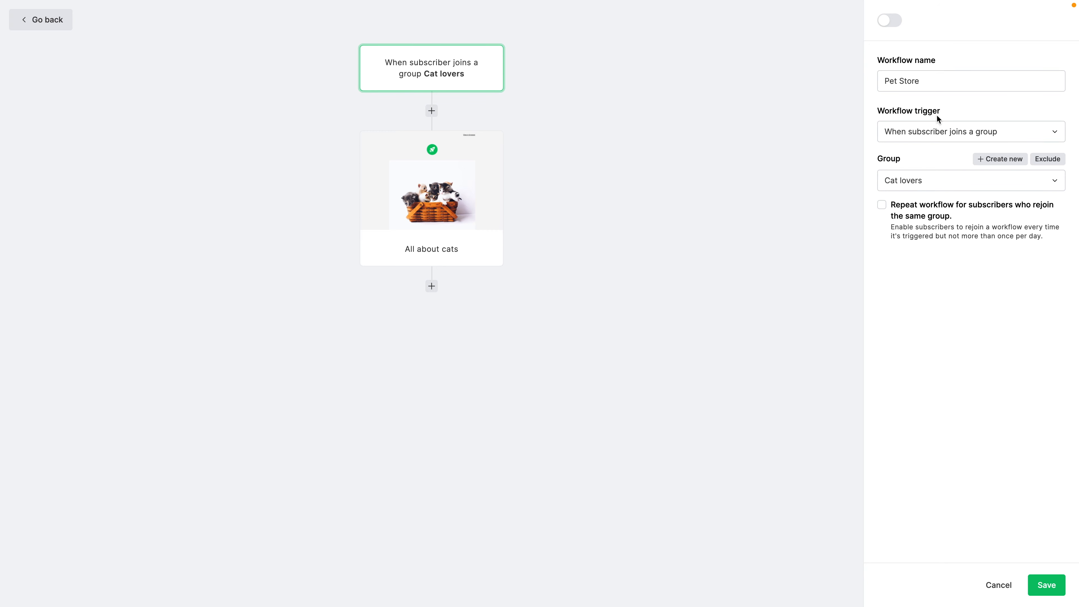
pyautogui.moveTo(965, 138)
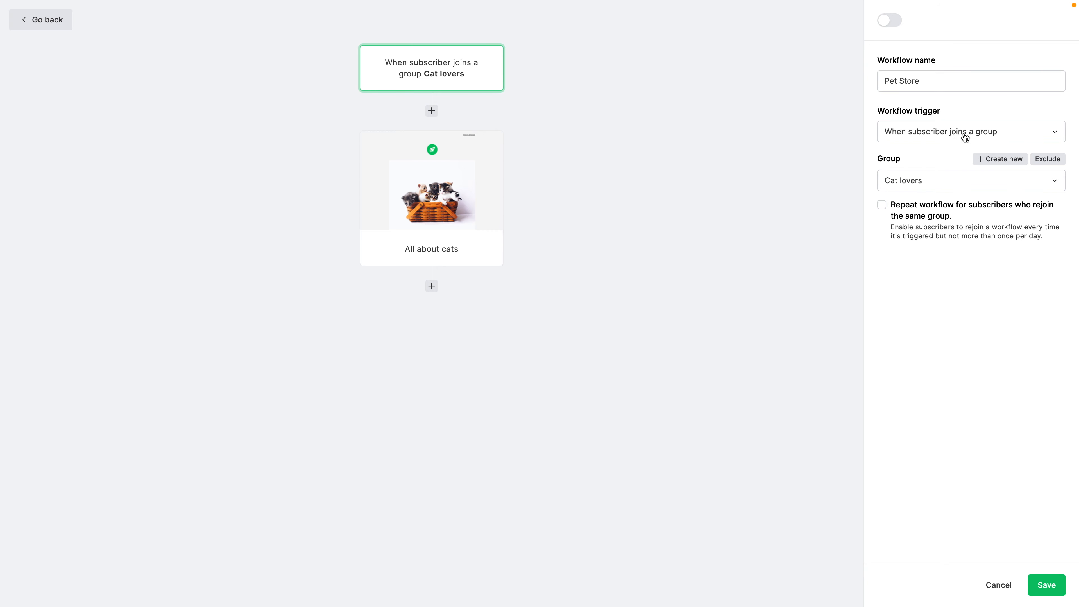
pyautogui.click(1046, 159)
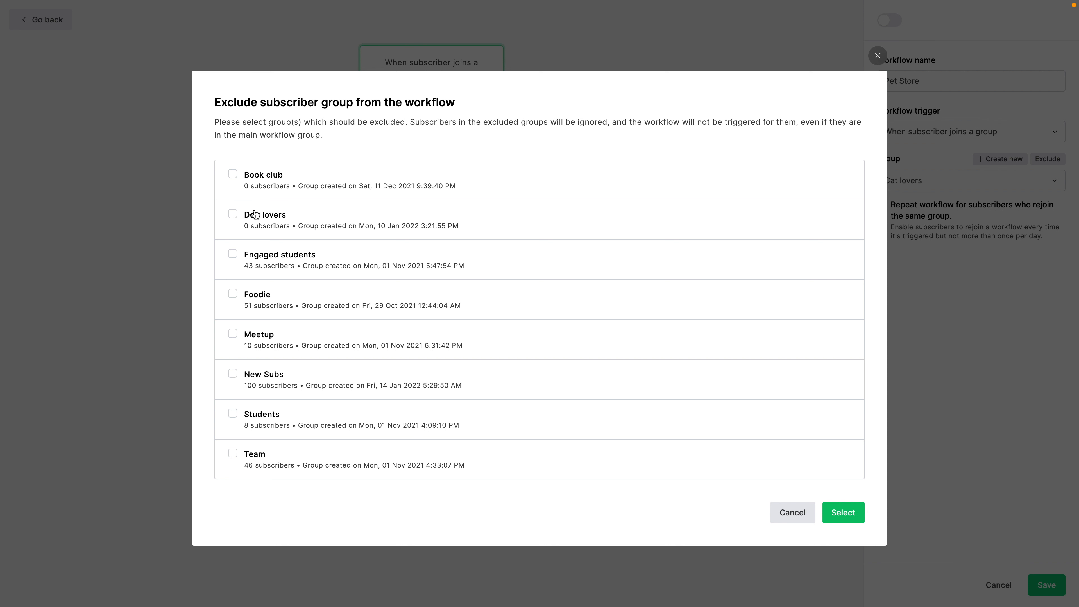
pyautogui.click(232, 214)
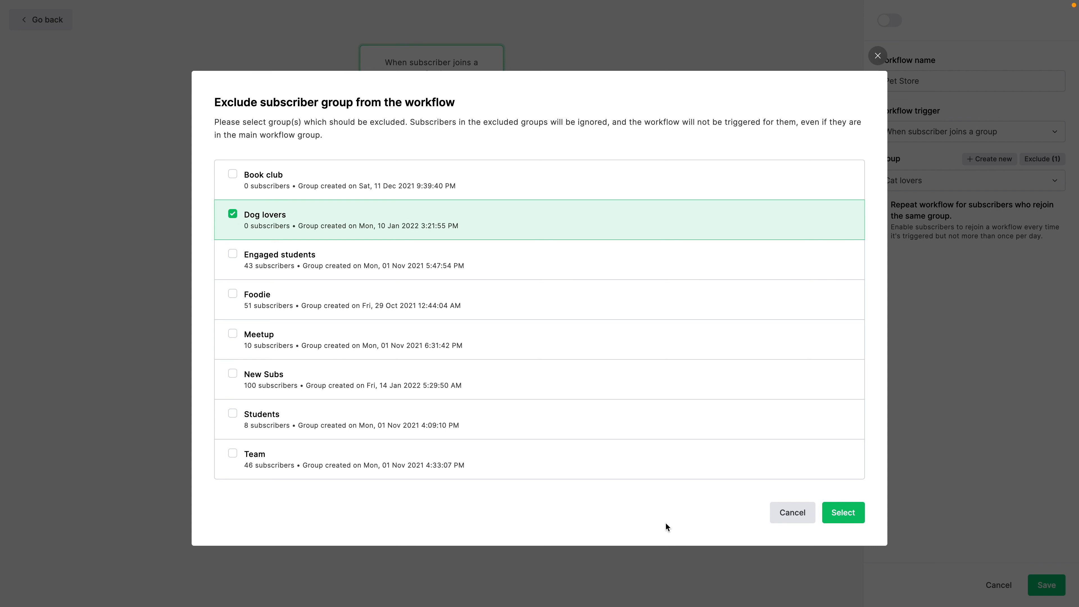
pyautogui.click(842, 512)
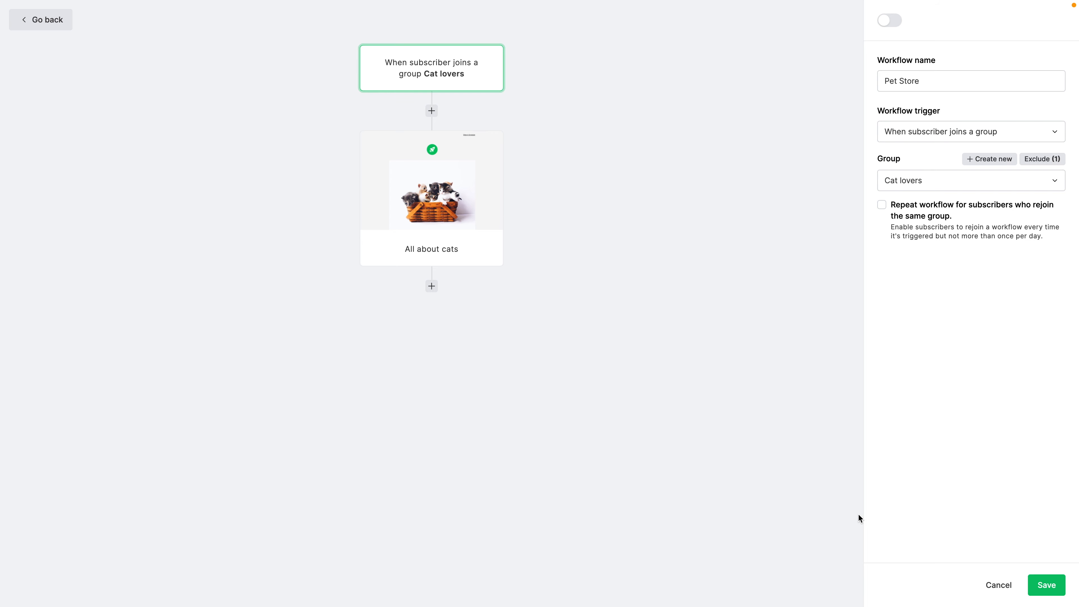
pyautogui.moveTo(1017, 288)
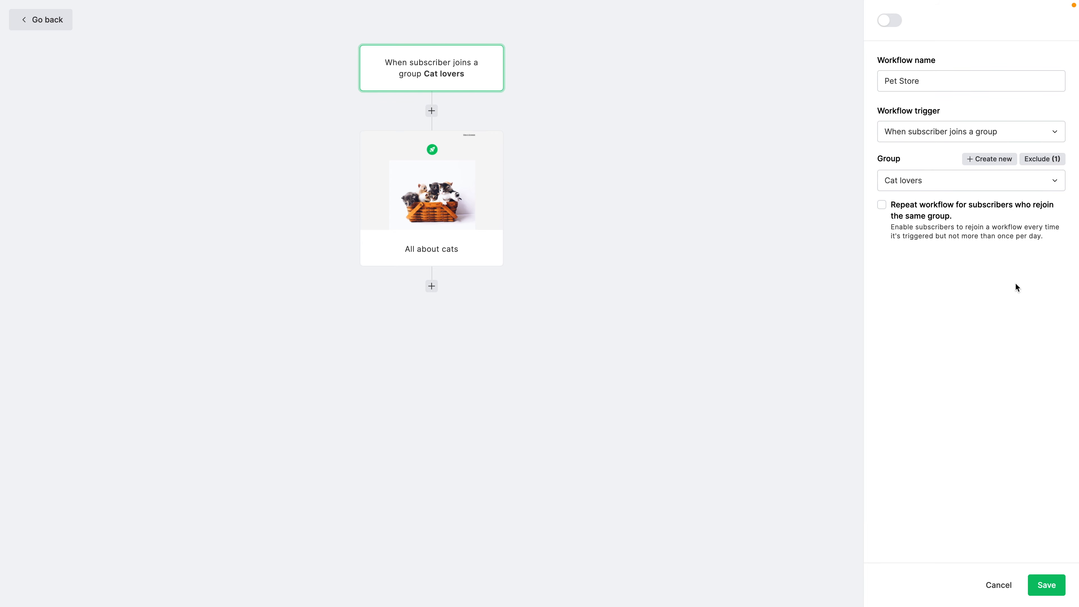
pyautogui.moveTo(580, 89)
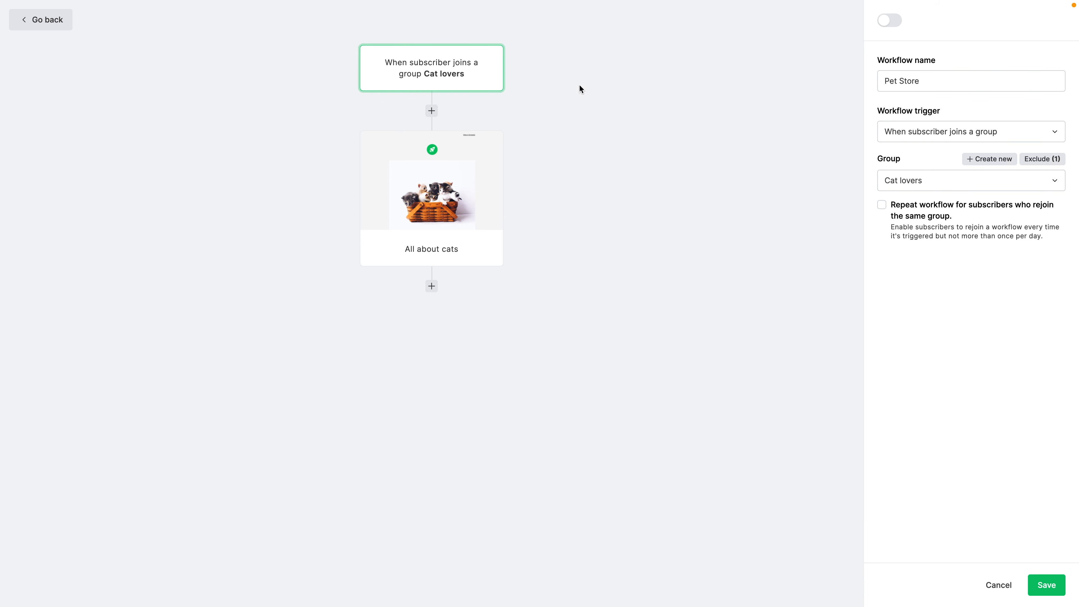
pyautogui.moveTo(296, 200)
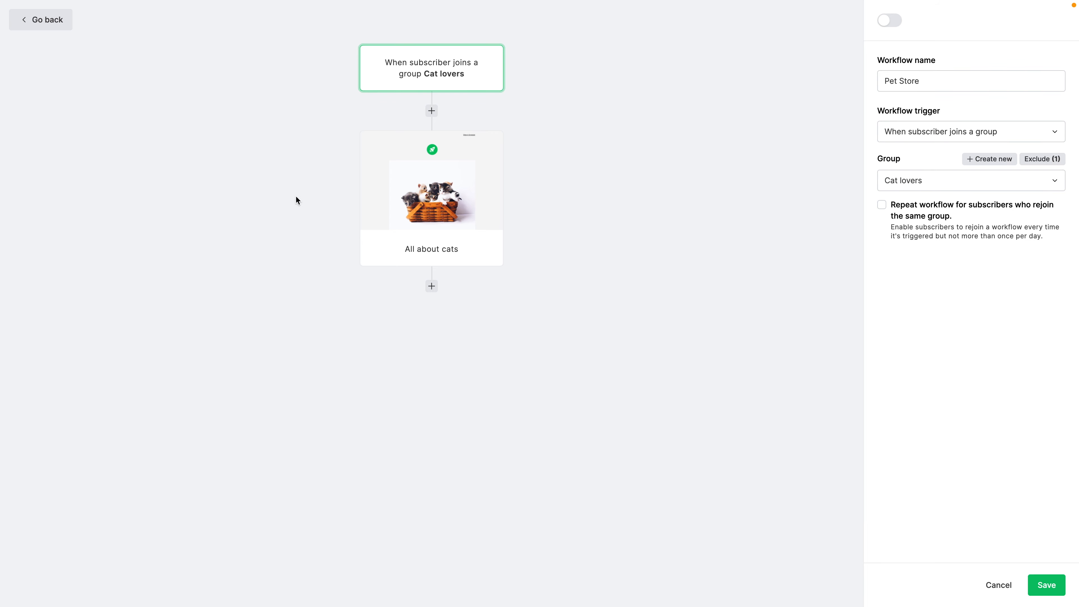
pyautogui.moveTo(528, 96)
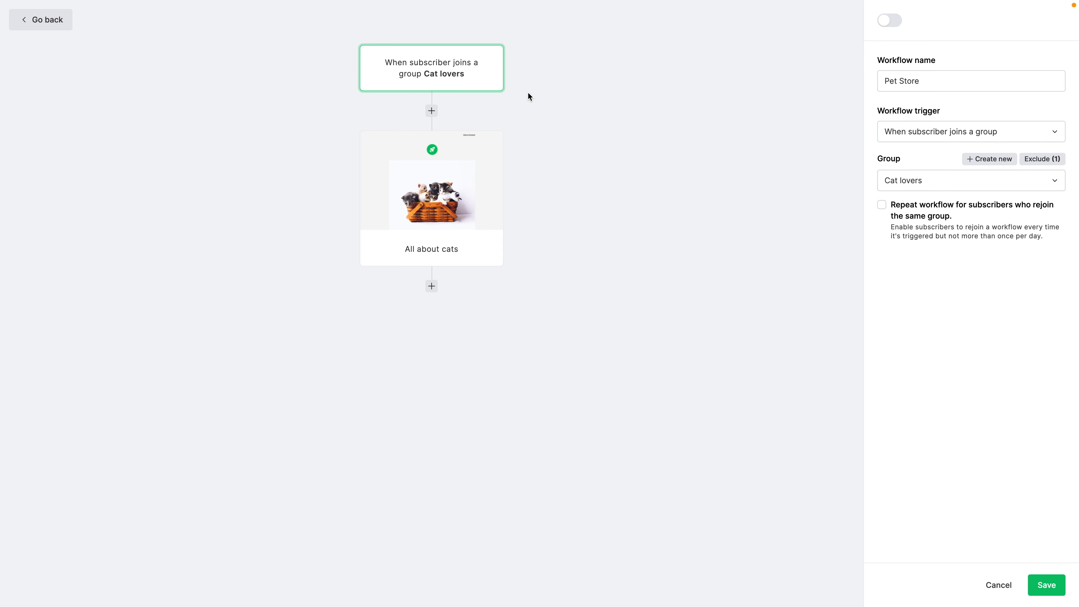
pyautogui.moveTo(423, 227)
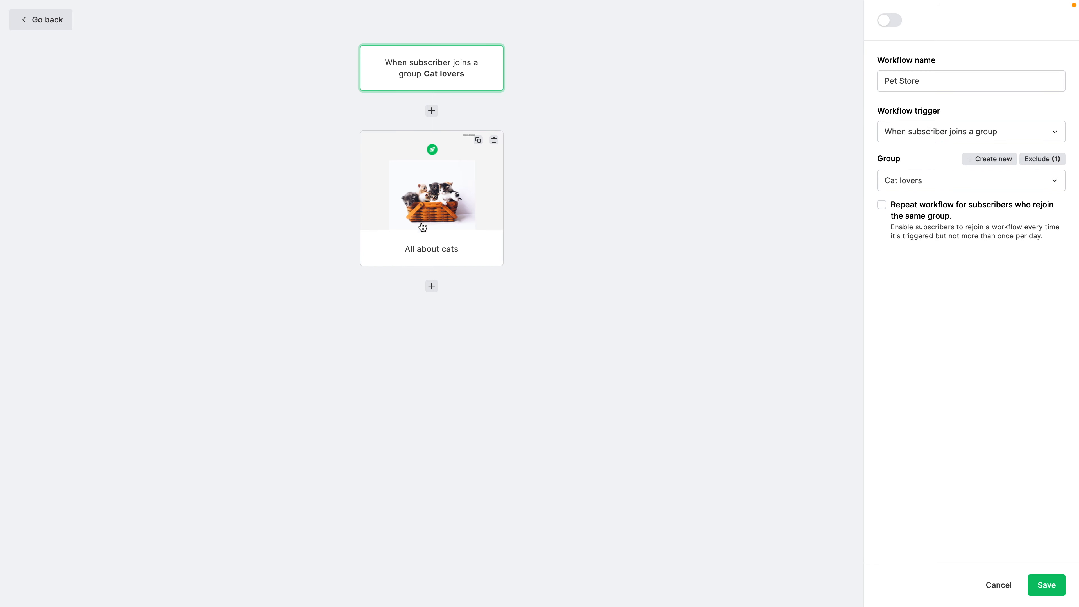
# Add a condition step checking Cat lovers group membership and begin a second OR rule.
pyautogui.click(432, 285)
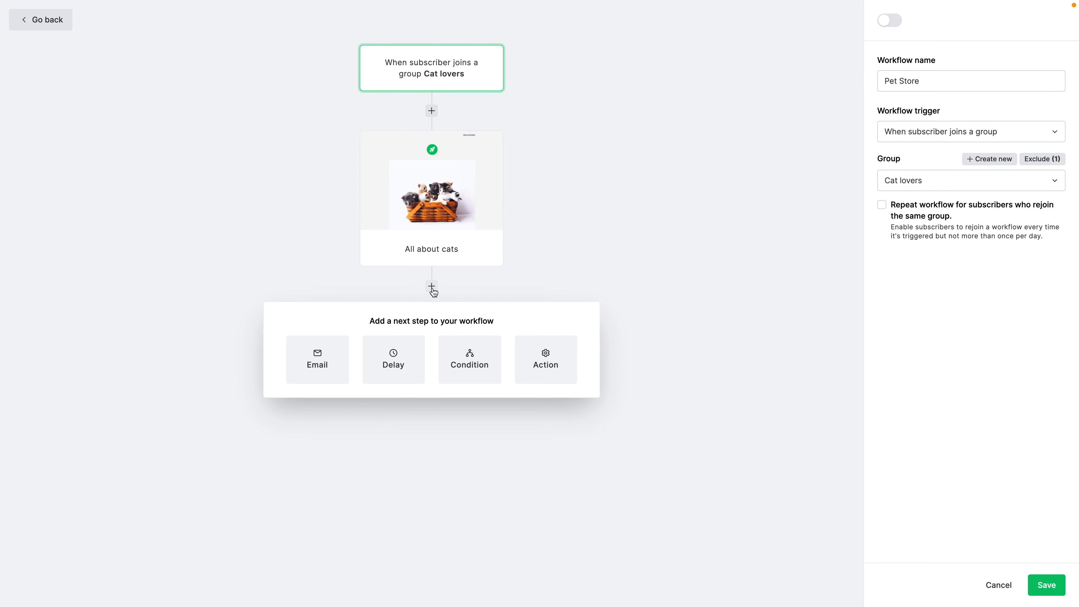
pyautogui.moveTo(472, 362)
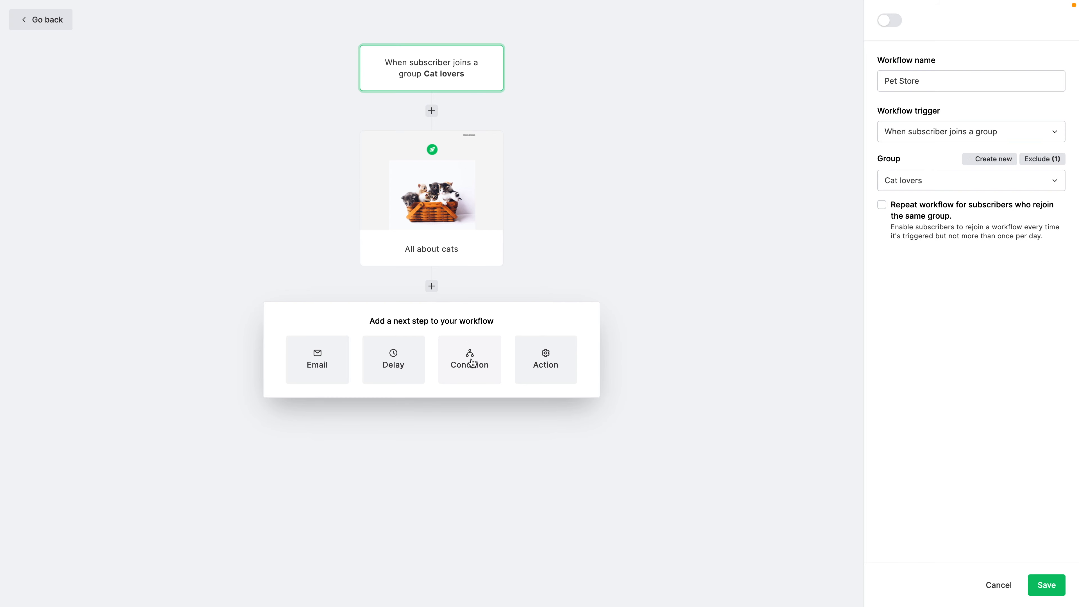
pyautogui.click(469, 359)
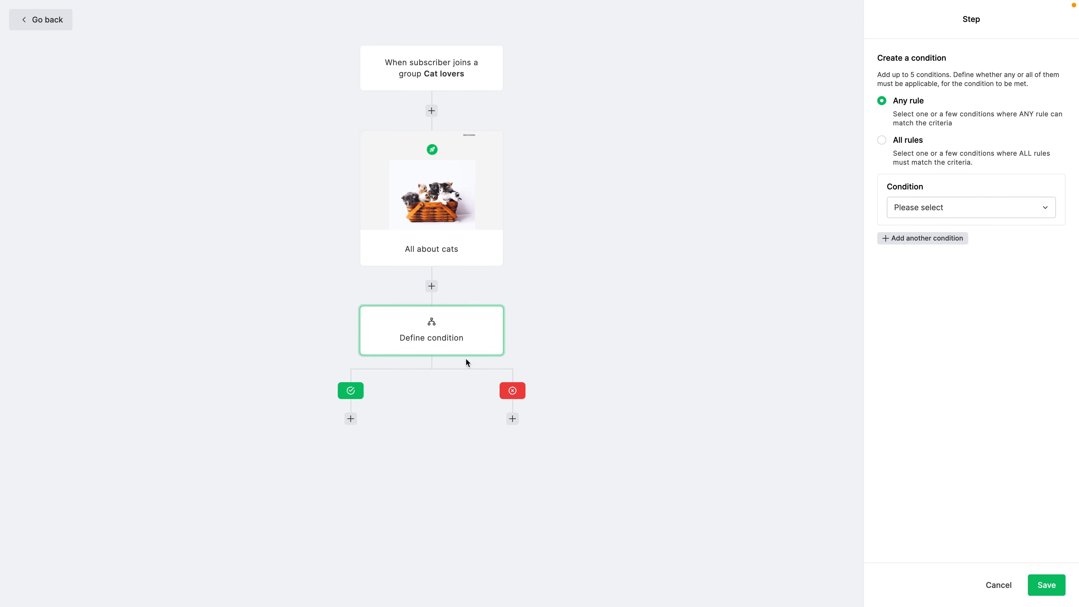
pyautogui.moveTo(628, 359)
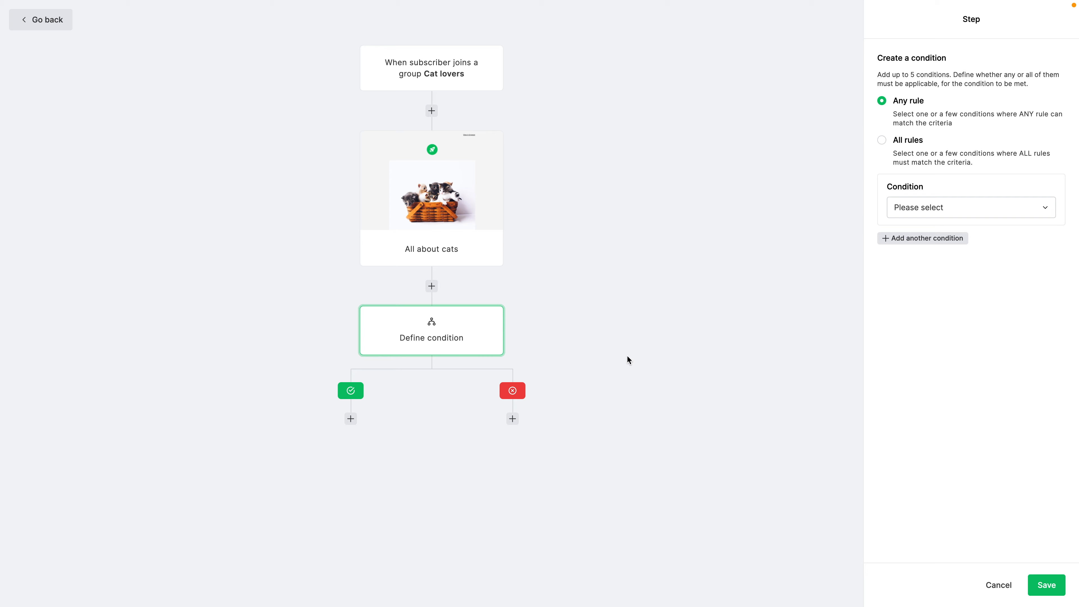
pyautogui.click(971, 207)
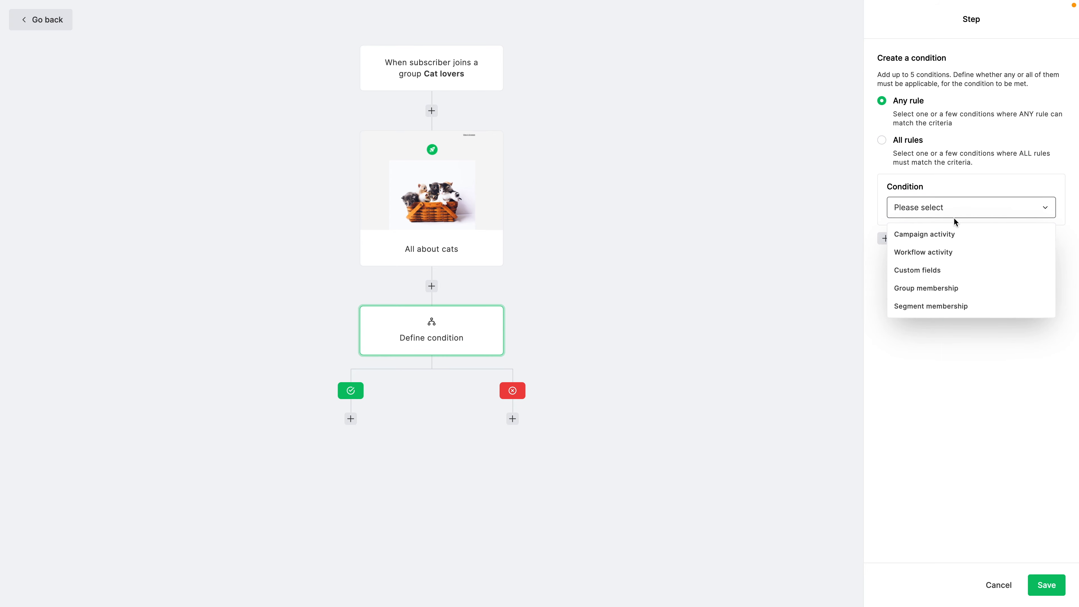
pyautogui.moveTo(925, 287)
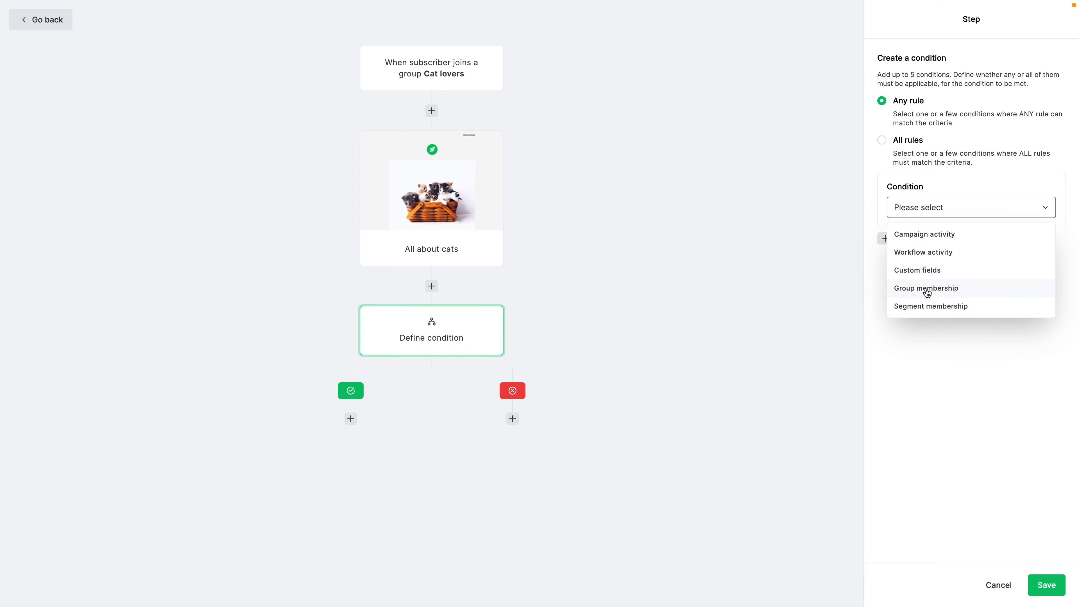
pyautogui.click(926, 287)
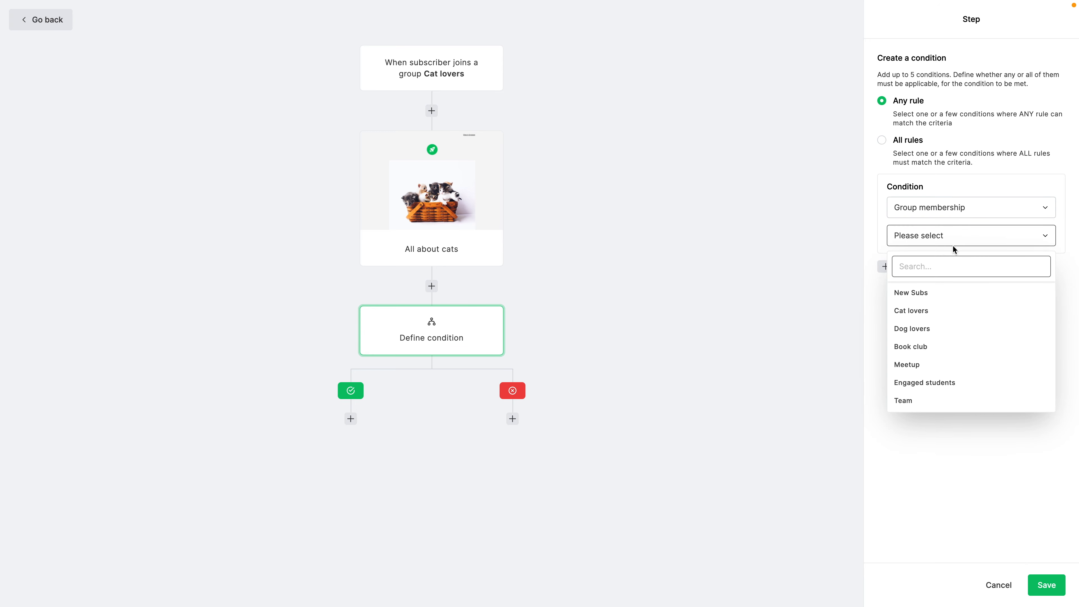
pyautogui.click(911, 310)
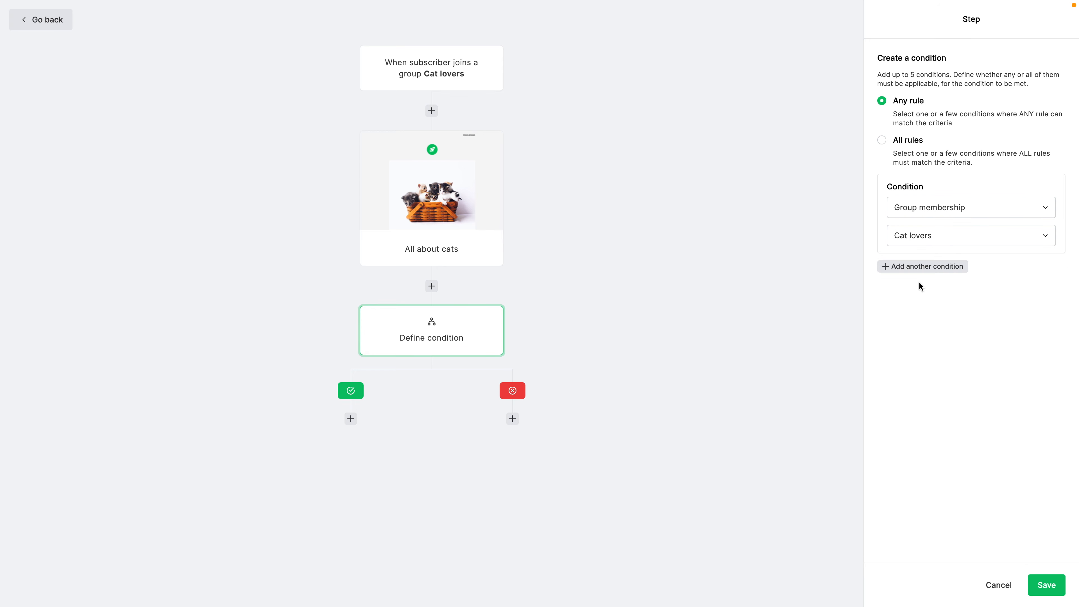
pyautogui.click(927, 266)
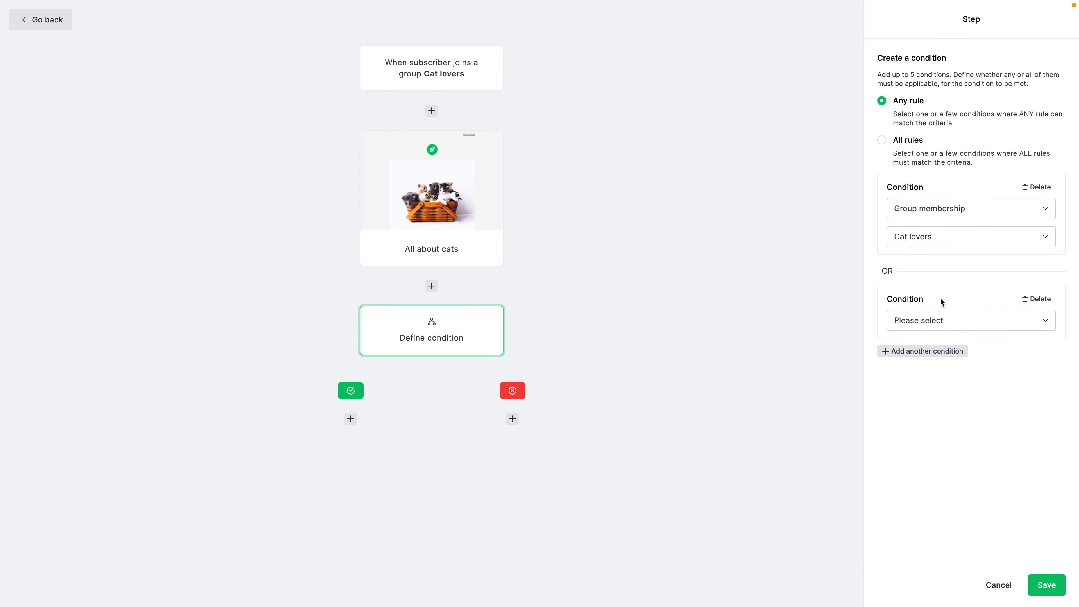
pyautogui.moveTo(473, 325)
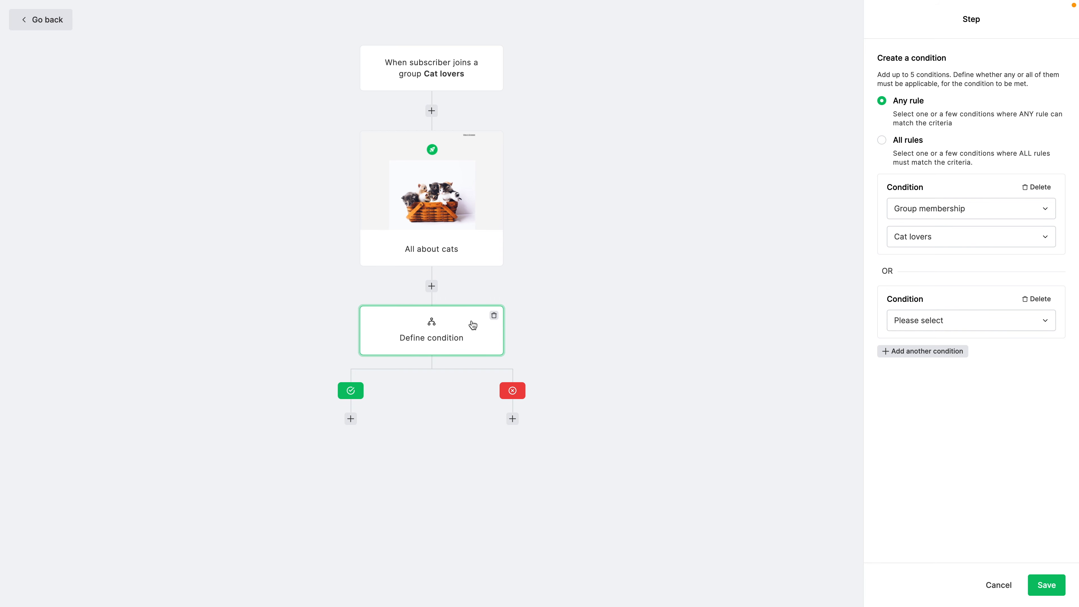
pyautogui.moveTo(382, 379)
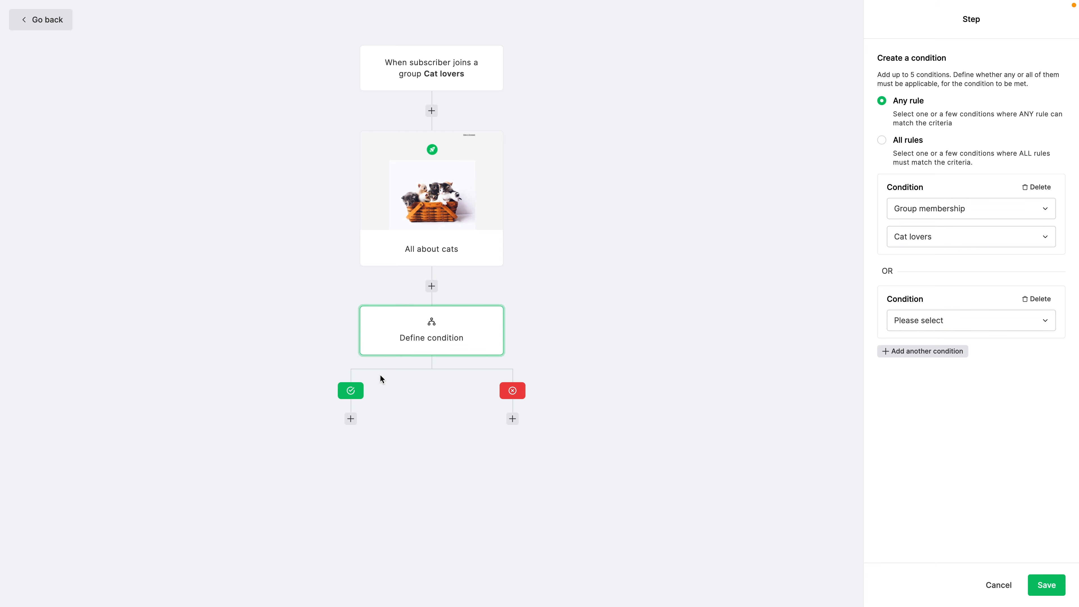
pyautogui.moveTo(356, 406)
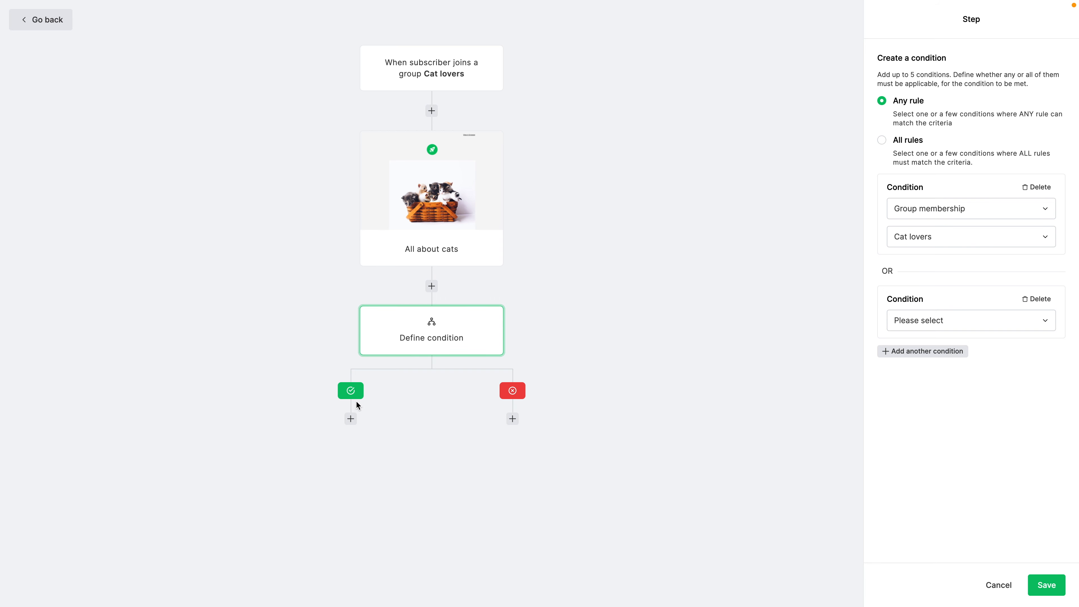
pyautogui.moveTo(529, 400)
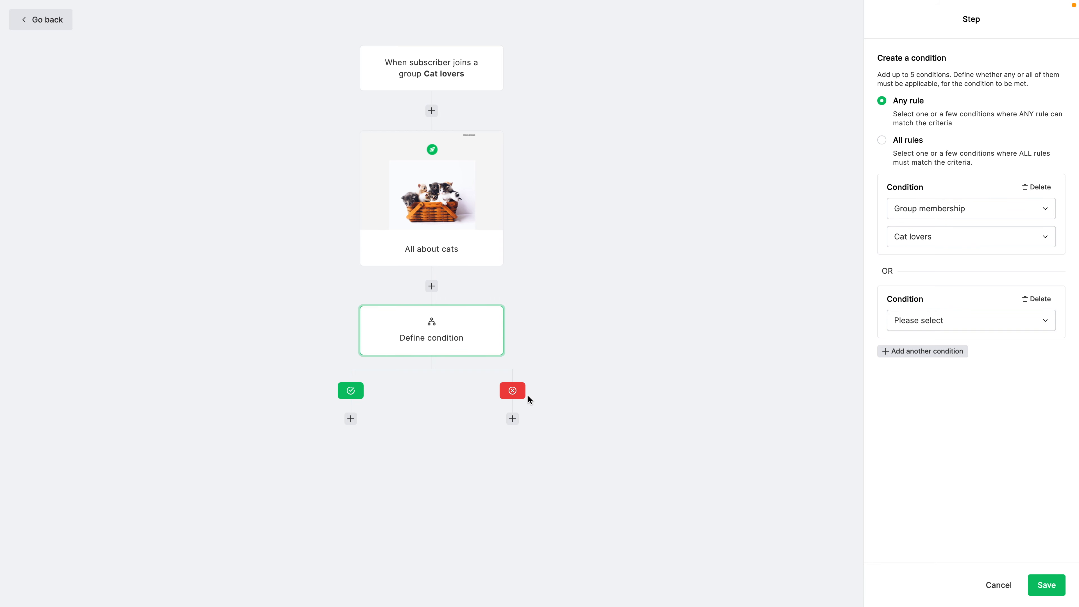